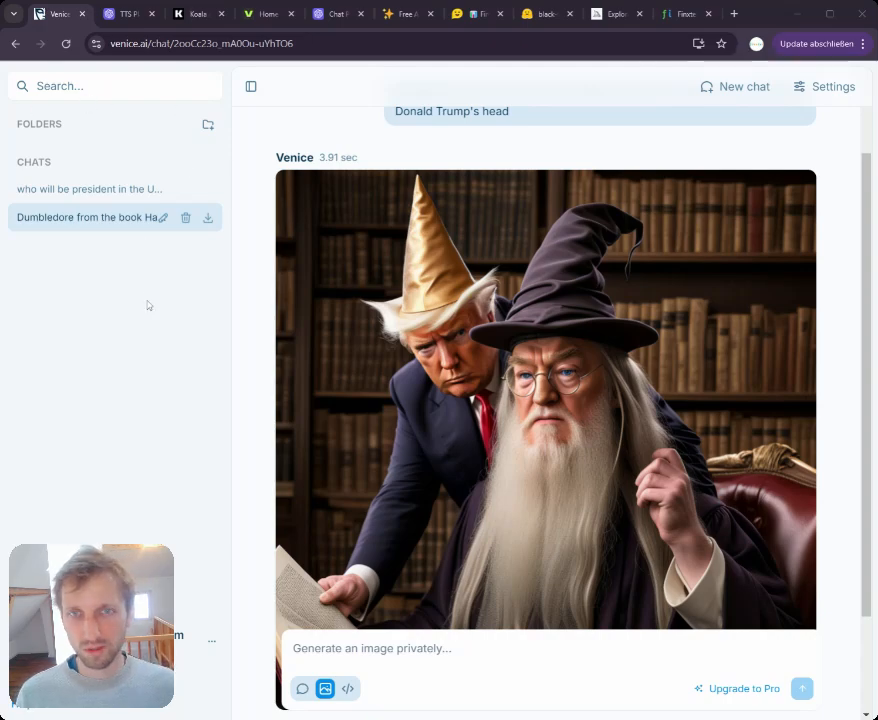
mouse_move(158, 292)
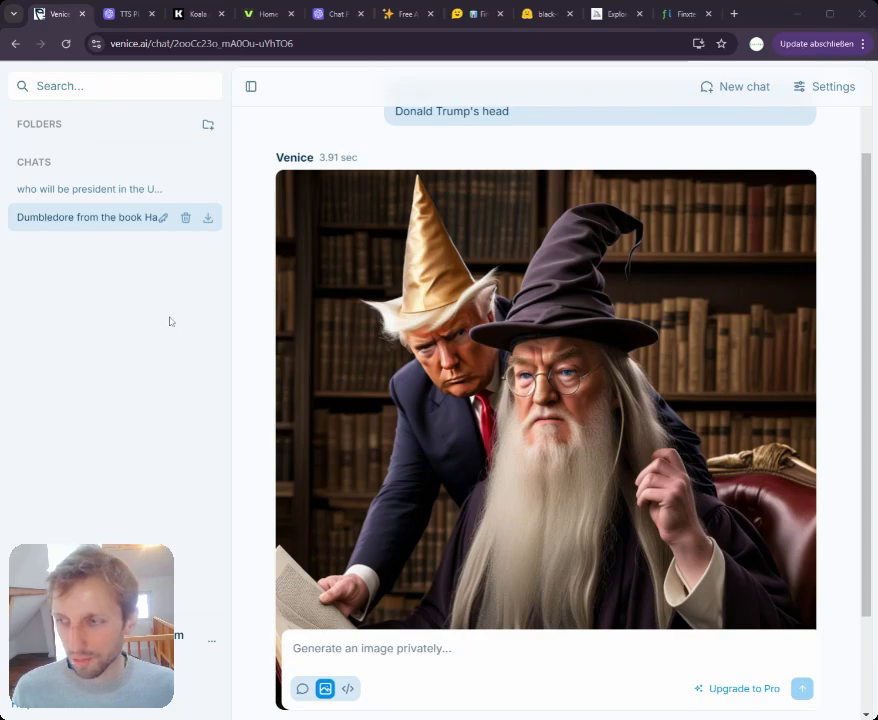
mouse_move(207, 303)
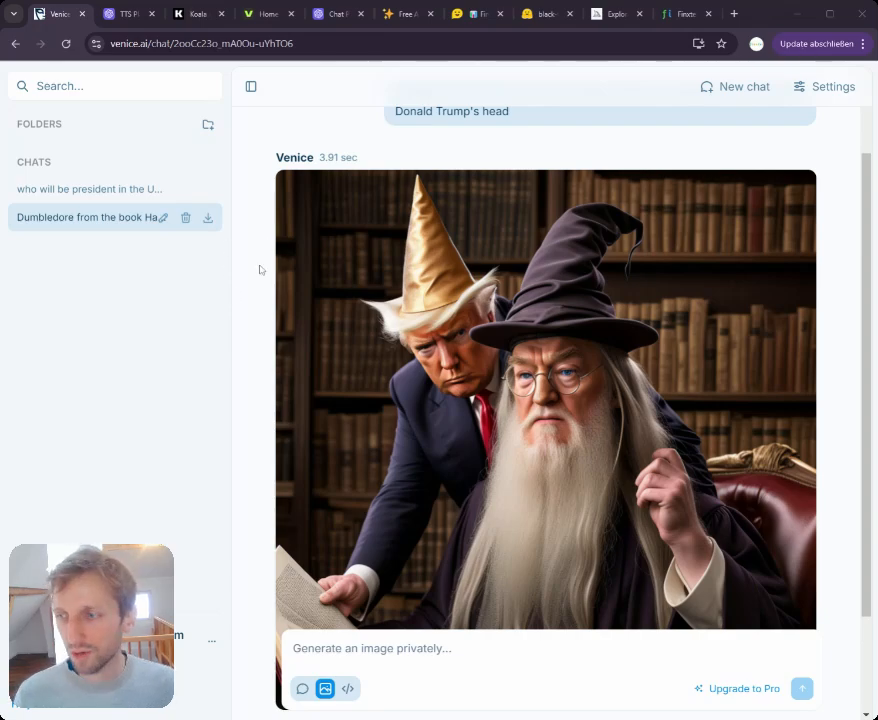
mouse_move(522, 383)
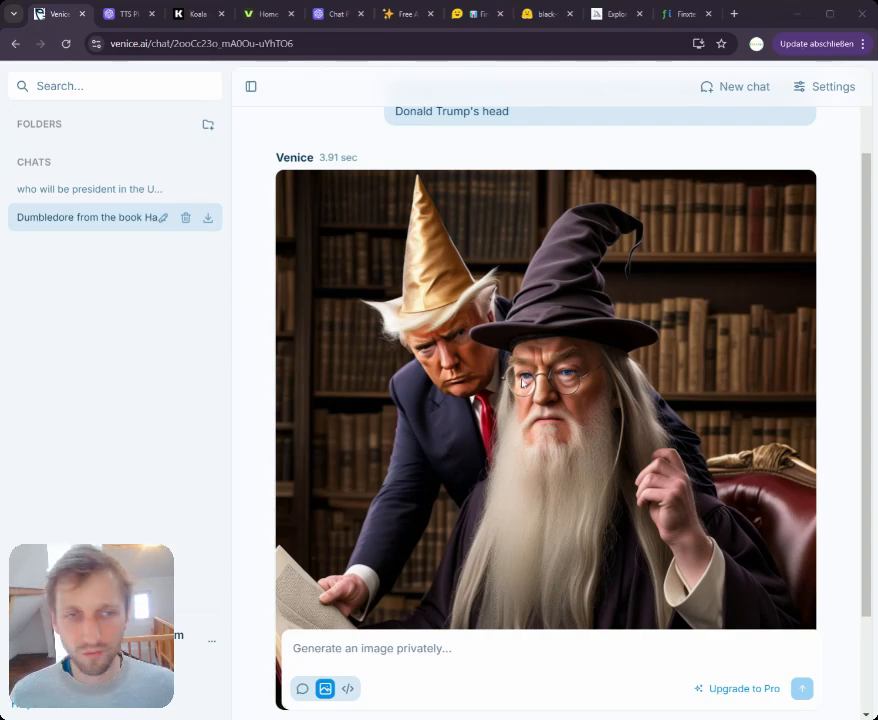
mouse_move(490, 500)
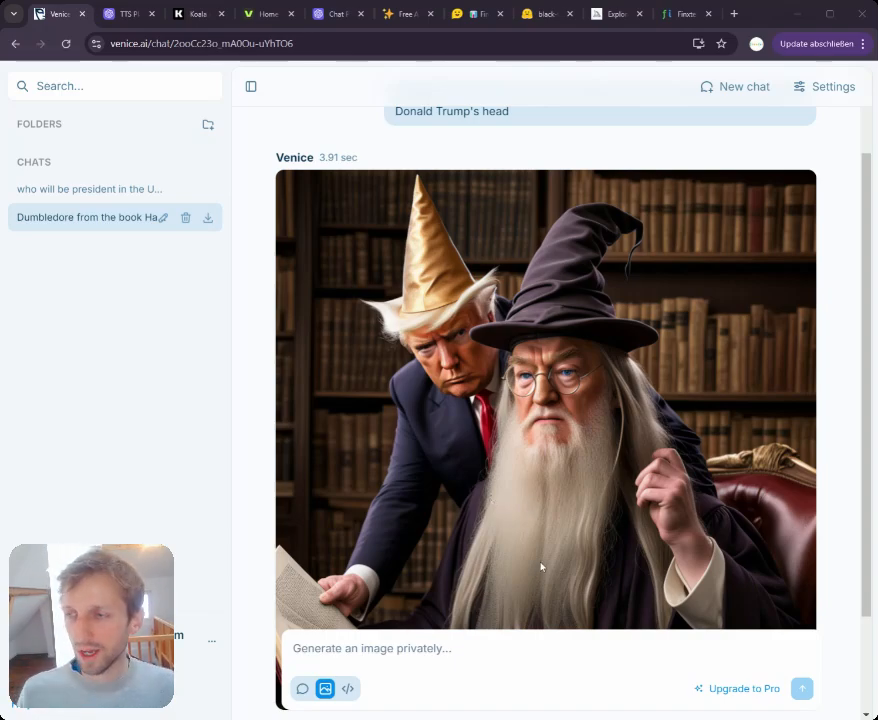
mouse_move(684, 283)
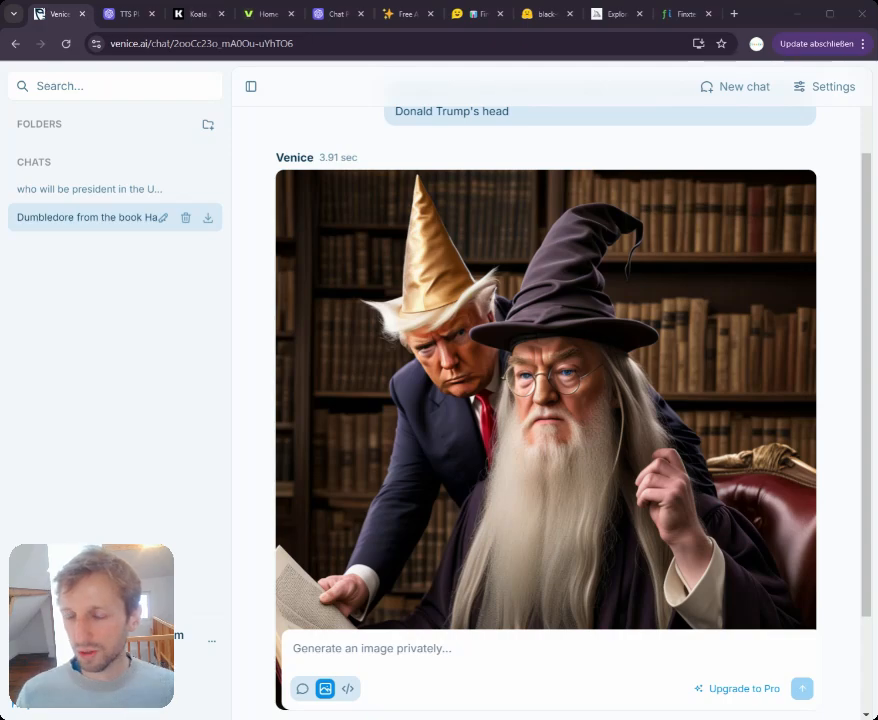
mouse_move(570, 175)
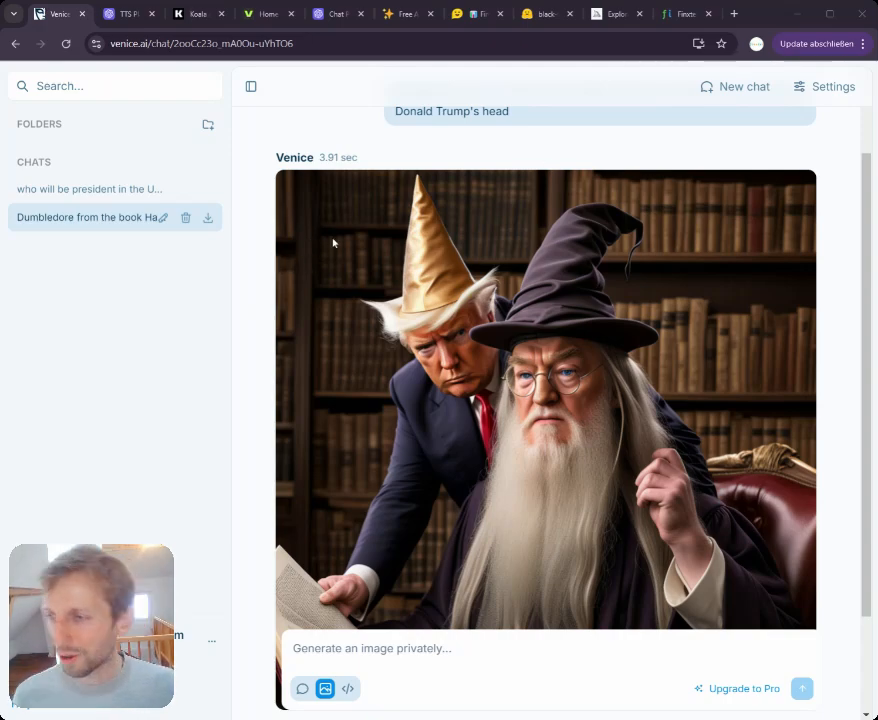
mouse_move(328, 270)
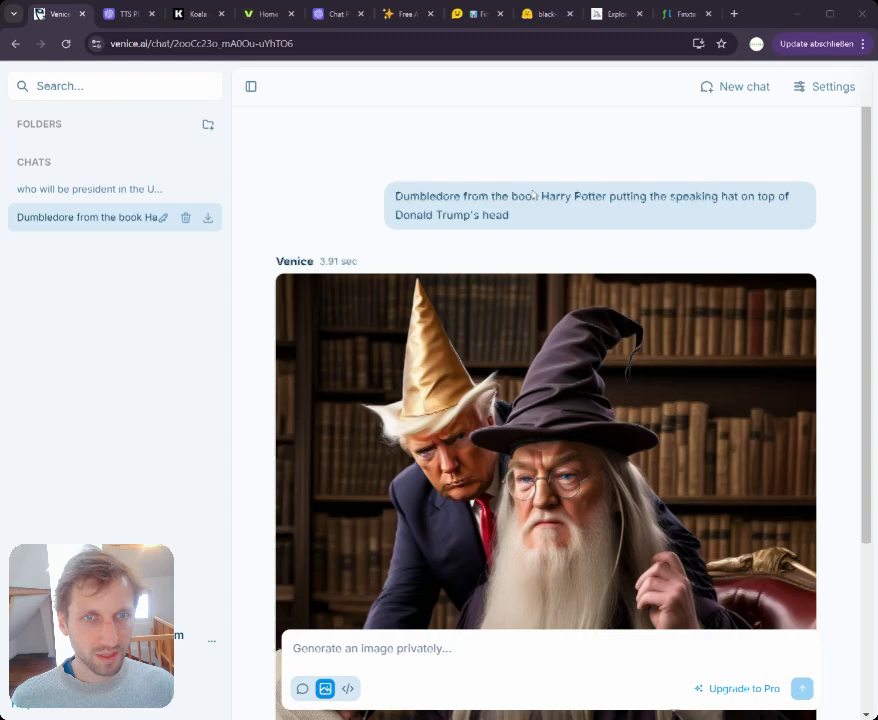
Switch to the text-to-speech playground and select its 'Hello Finxters' greeting text box.
triple_click(590, 206)
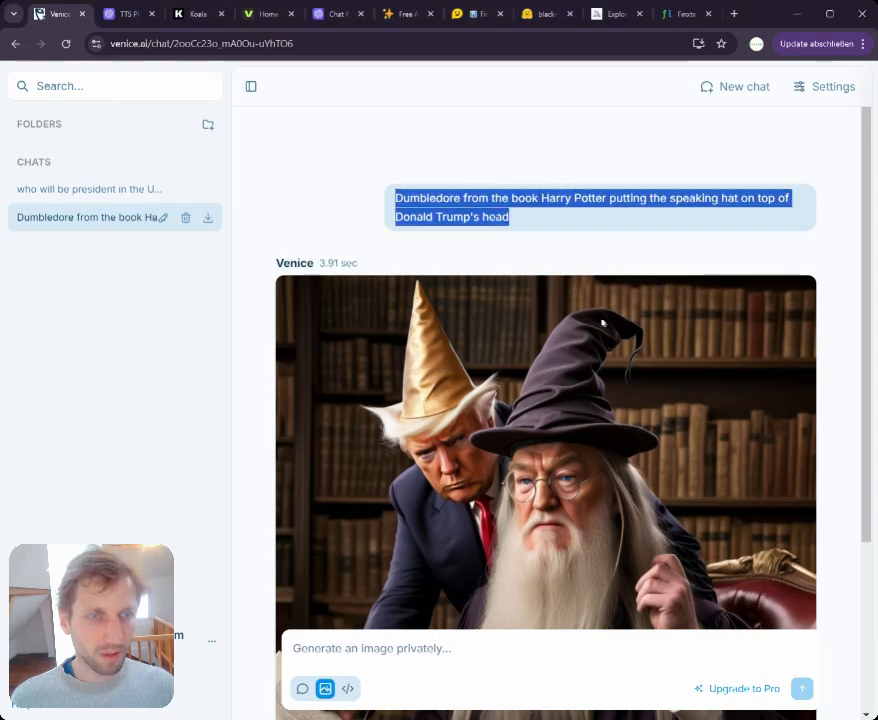
scroll(down, 3)
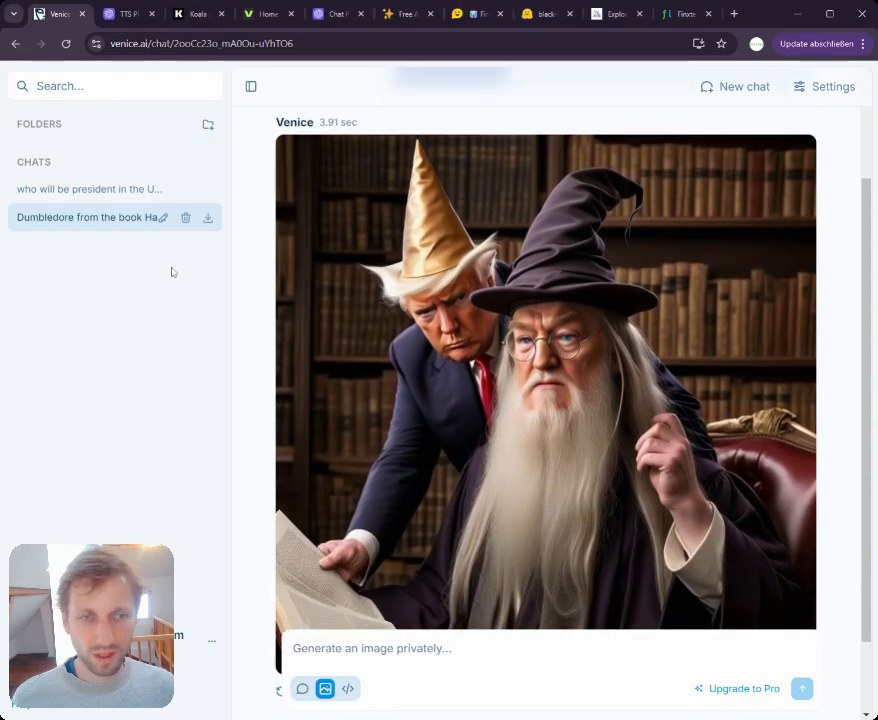
mouse_move(205, 304)
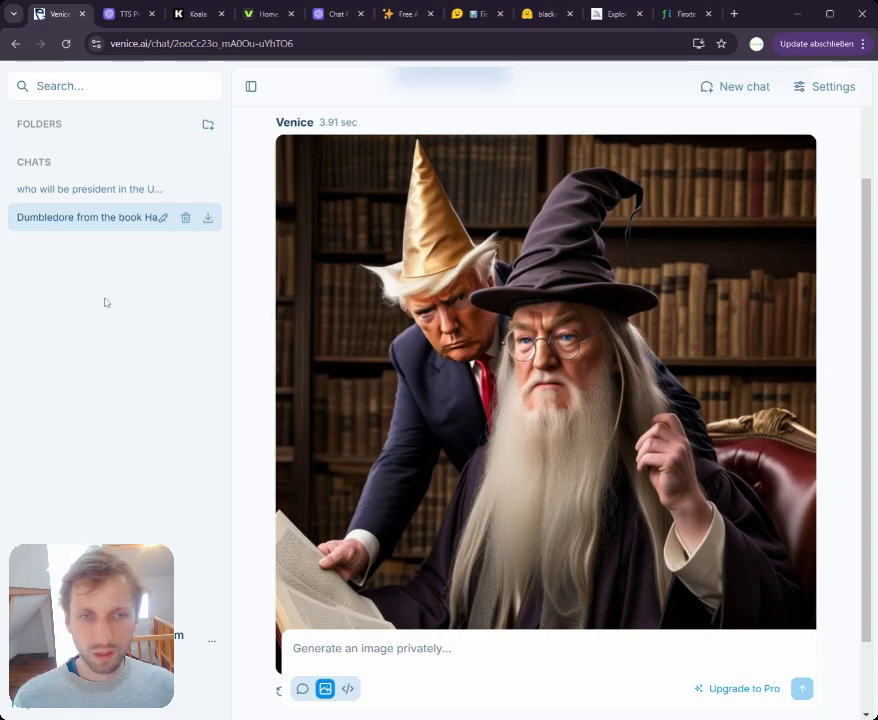
mouse_move(166, 139)
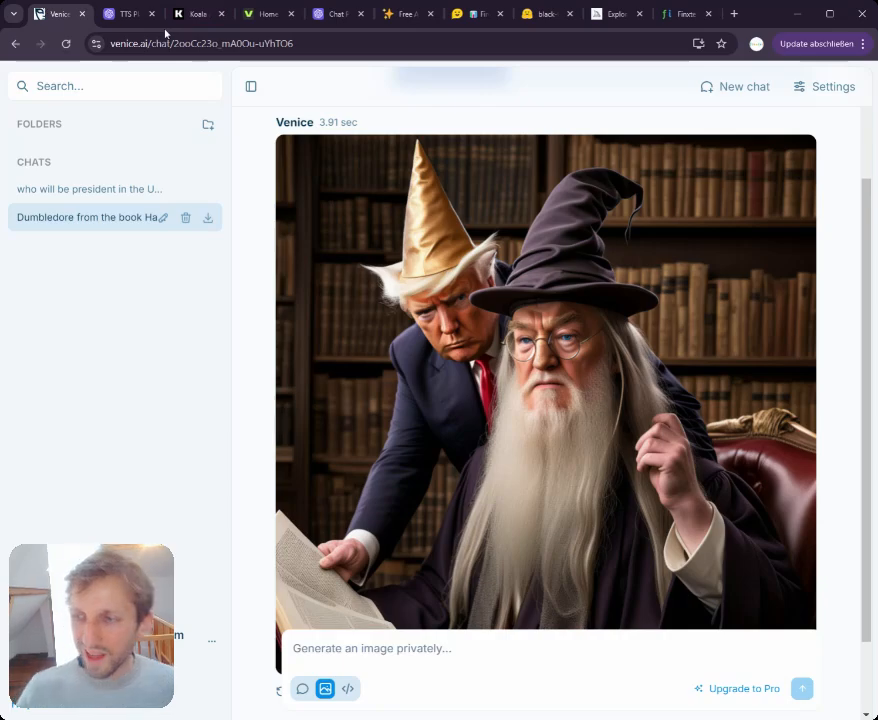
click(125, 13)
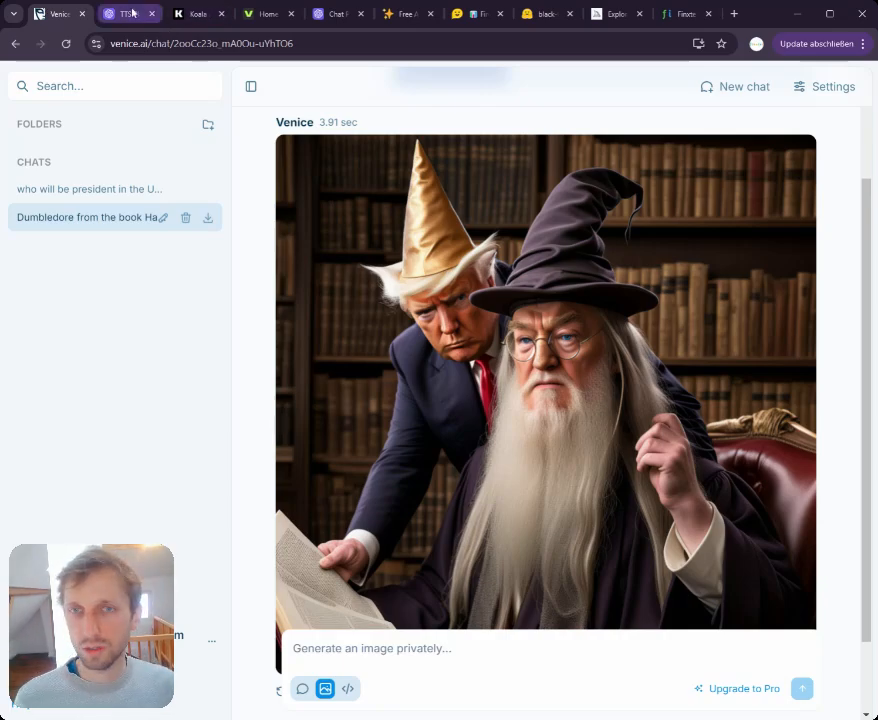
click(125, 13)
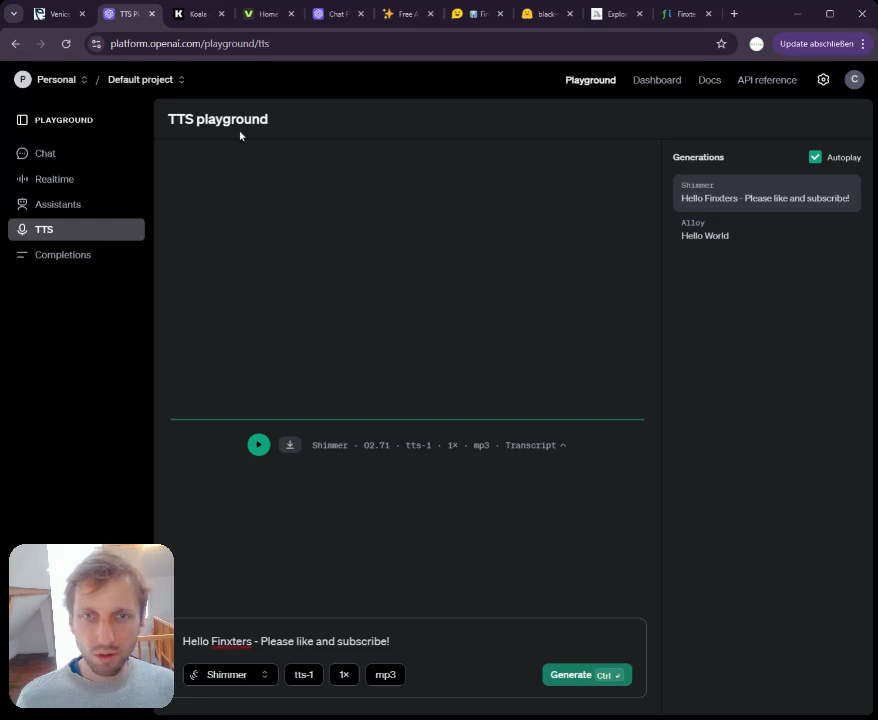
mouse_move(266, 425)
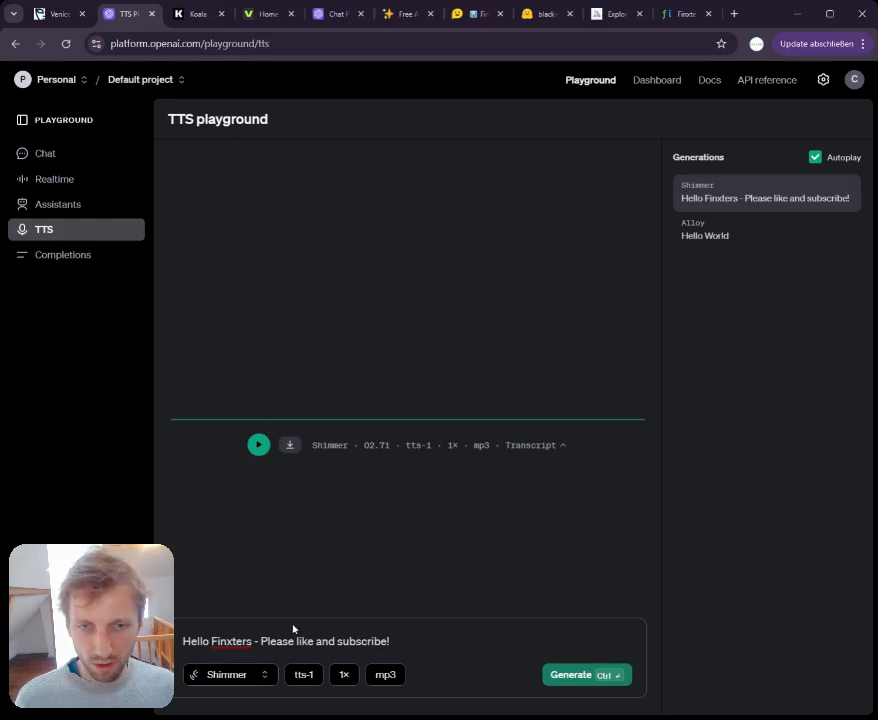
click(293, 641)
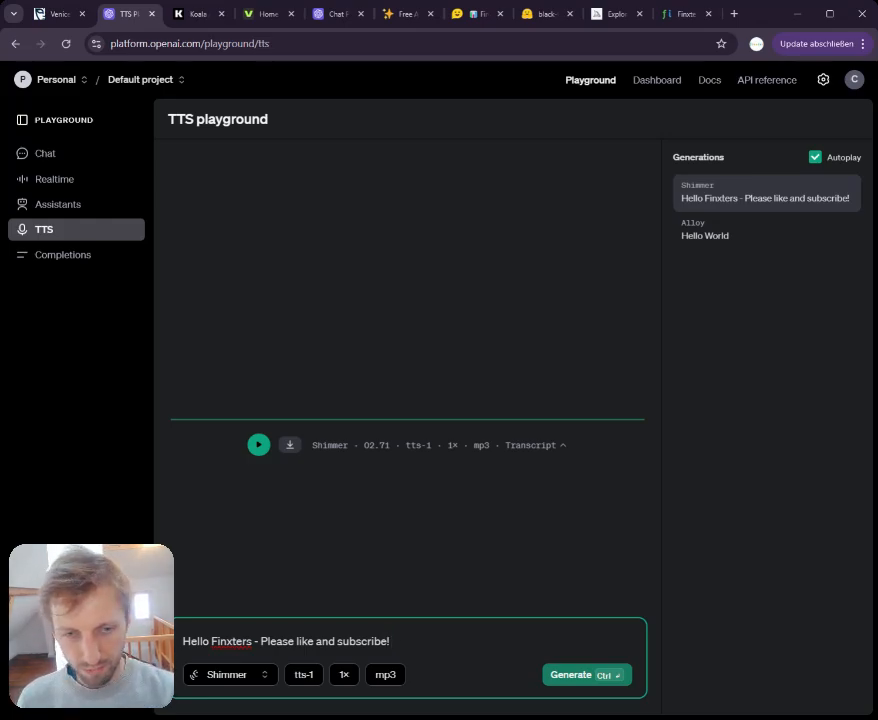
Append 'AI is fun' to the greeting and generate the Shimmer speech.
text(AI is fun)
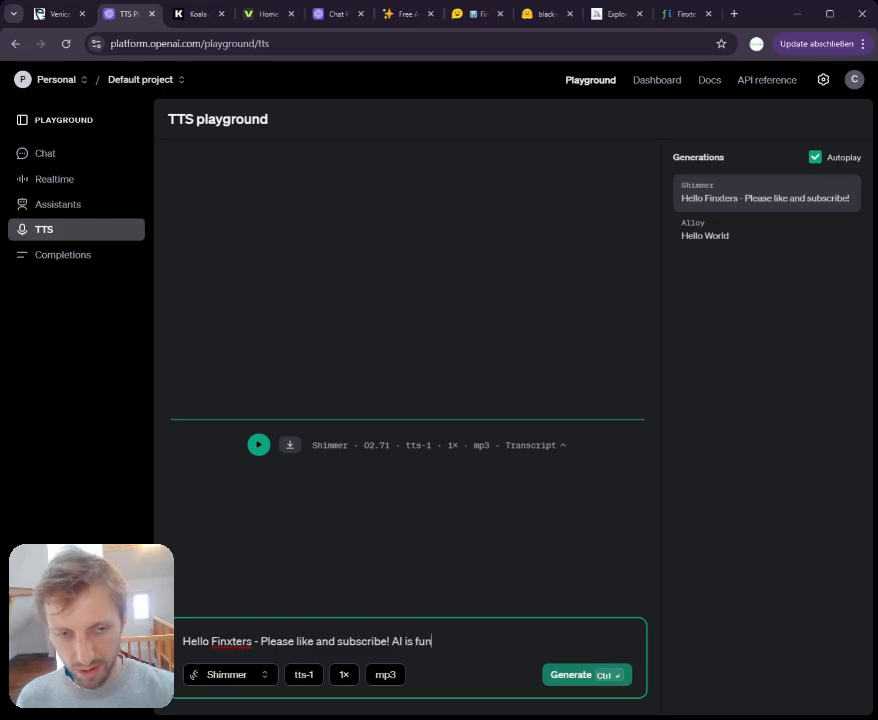
click(570, 674)
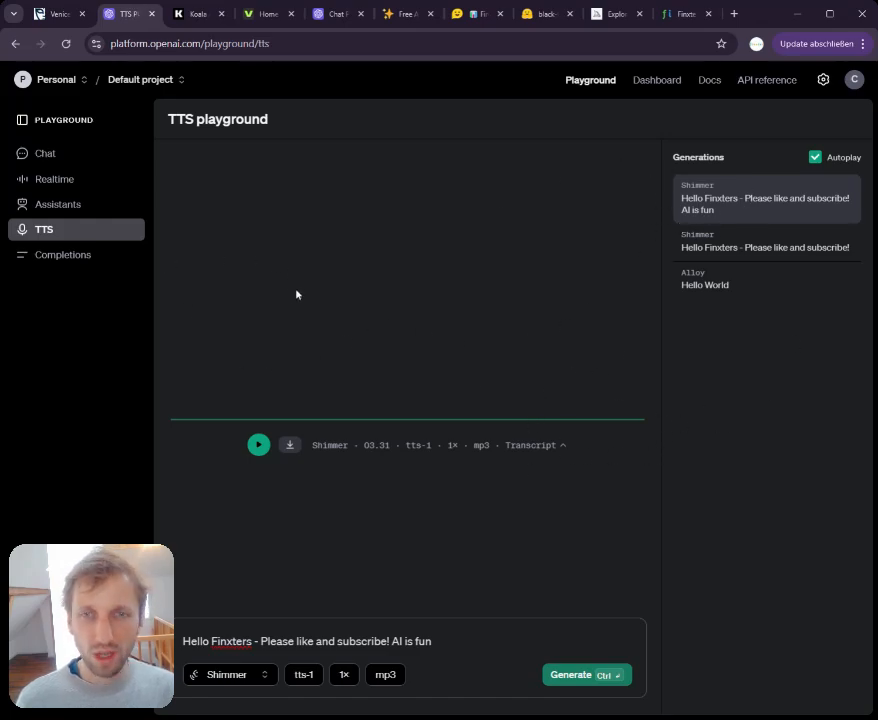
Open the gpt-4o Chat playground, then preview and close its integration code.
click(45, 153)
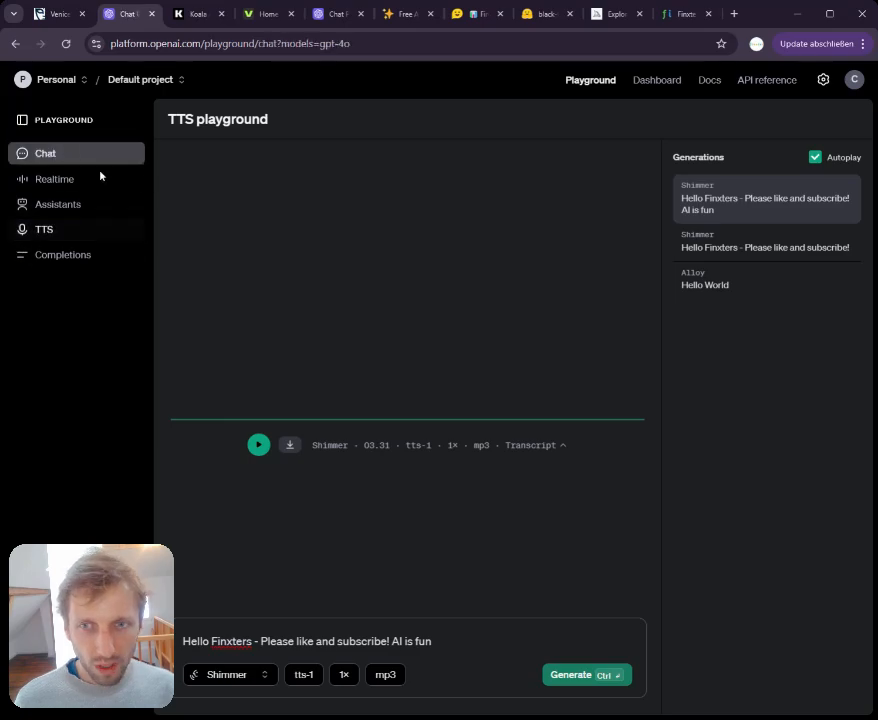
click(45, 153)
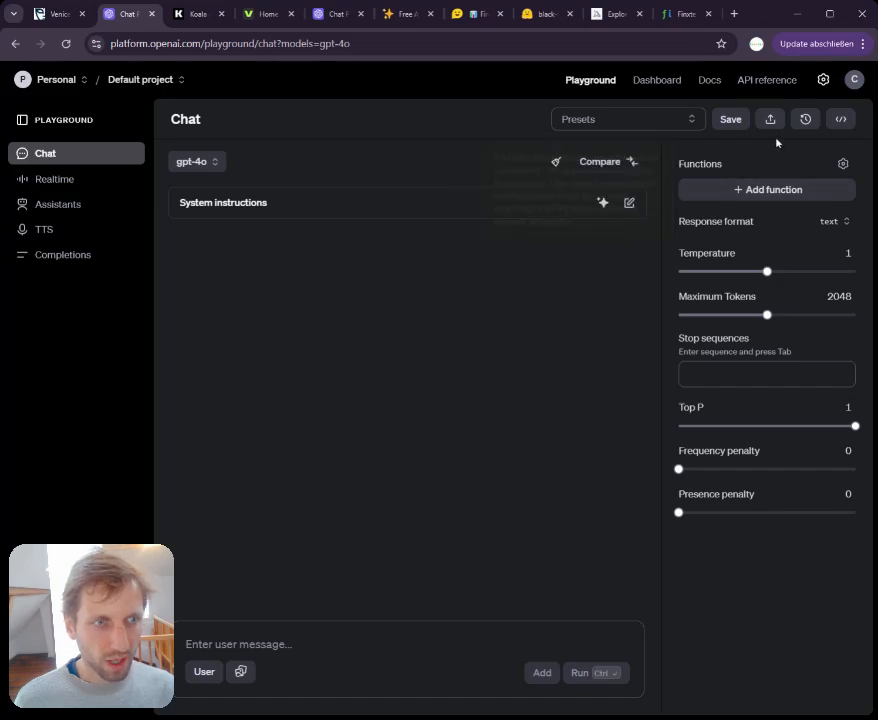
click(841, 119)
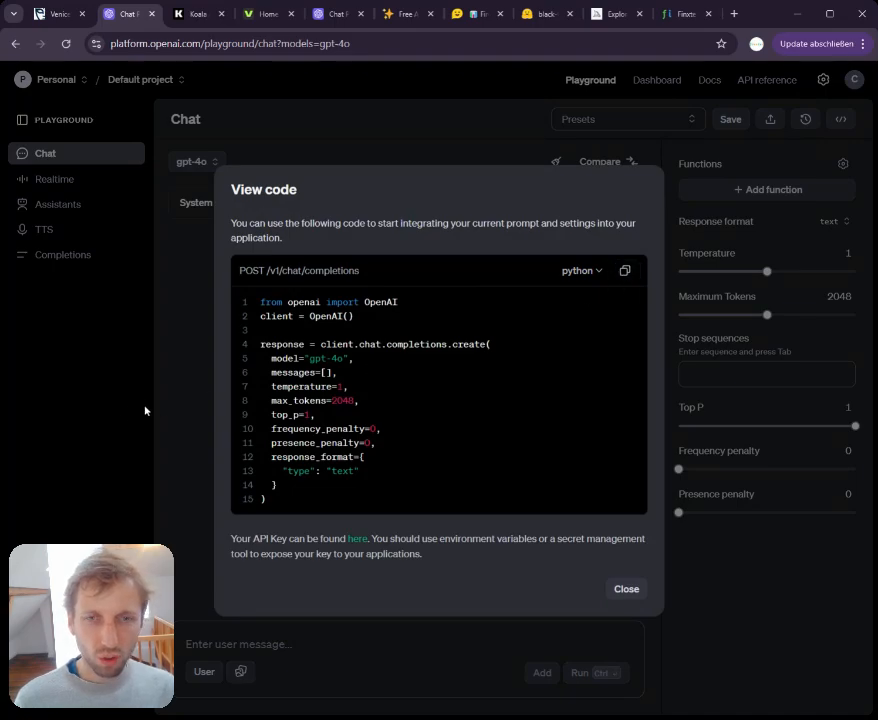
click(626, 588)
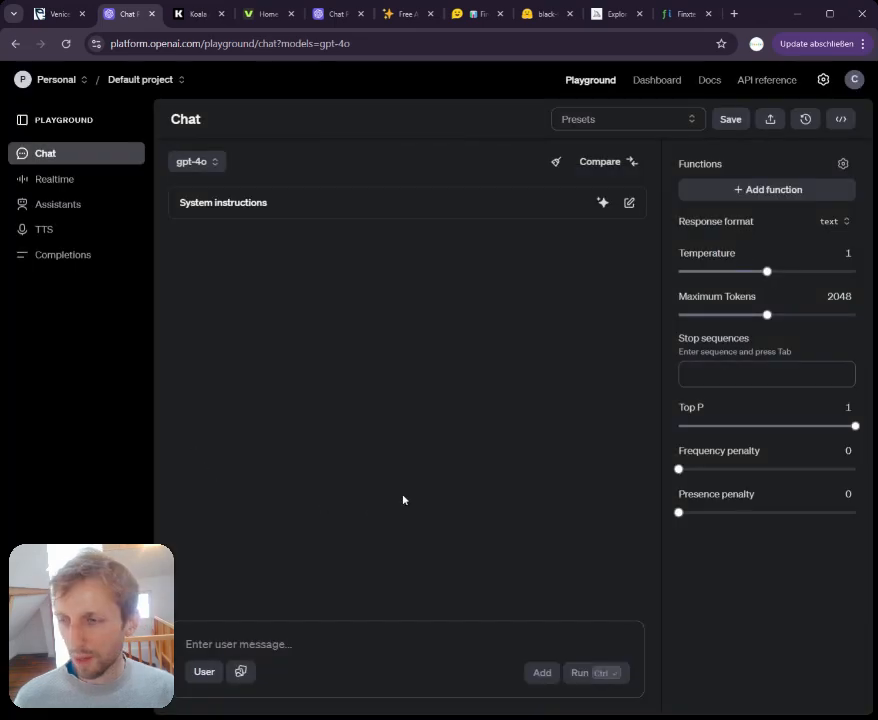
mouse_move(187, 154)
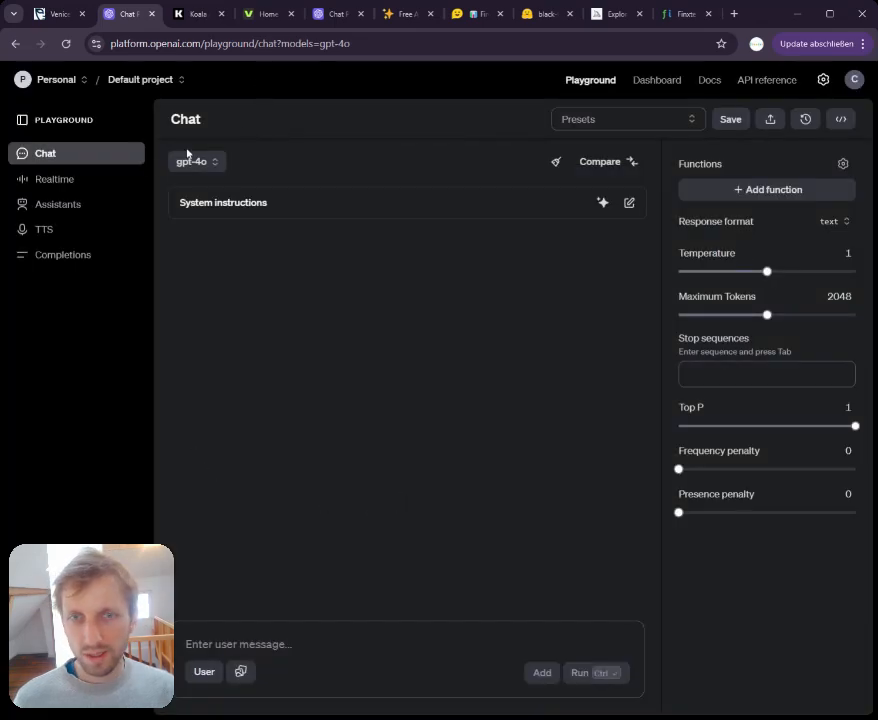
mouse_move(303, 220)
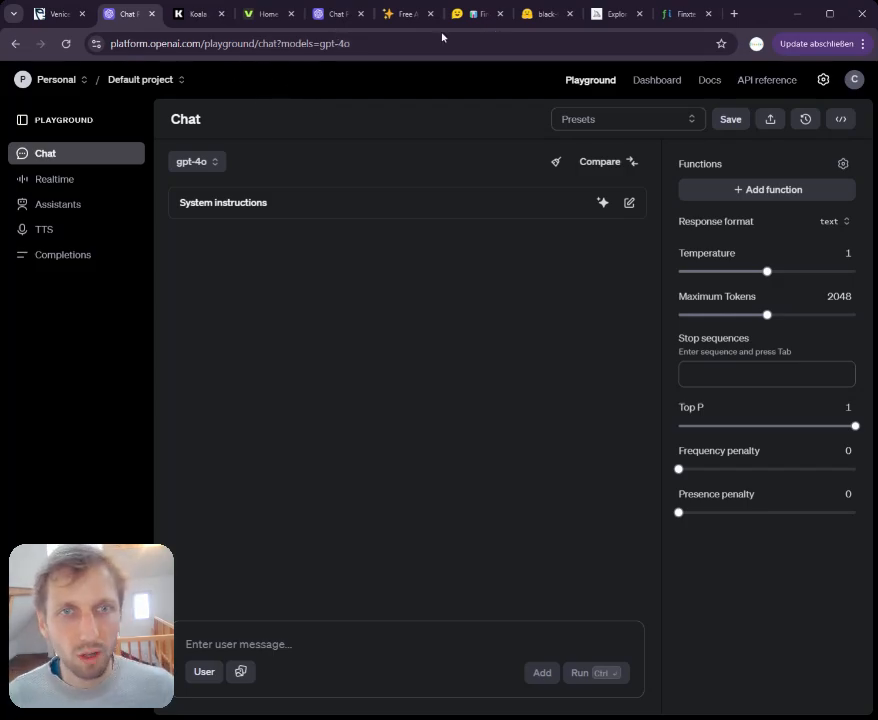
Switch to the Koala AI tab and scroll the financial independence article.
click(197, 13)
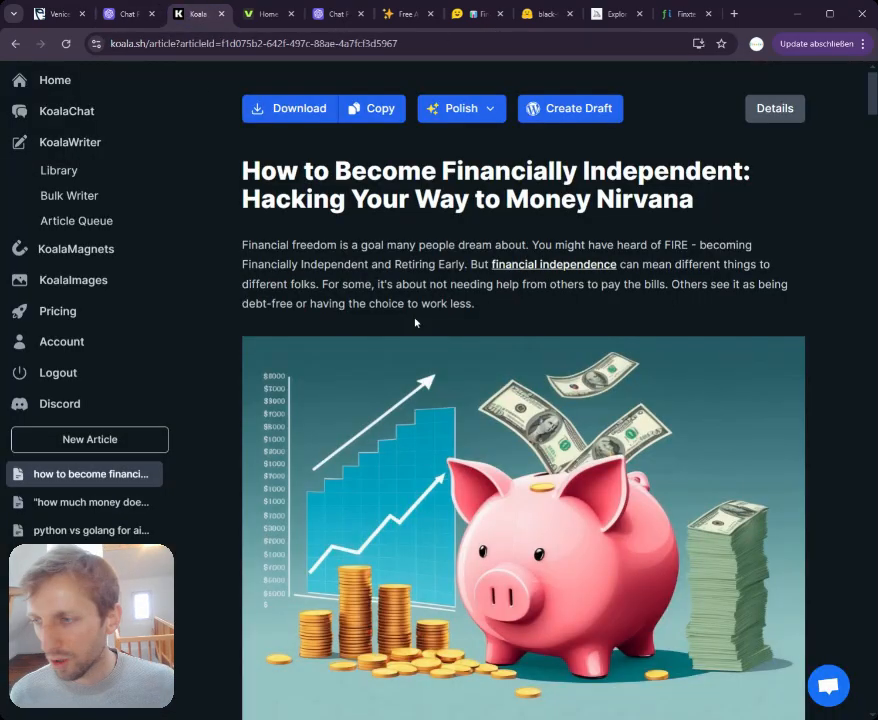
mouse_move(465, 350)
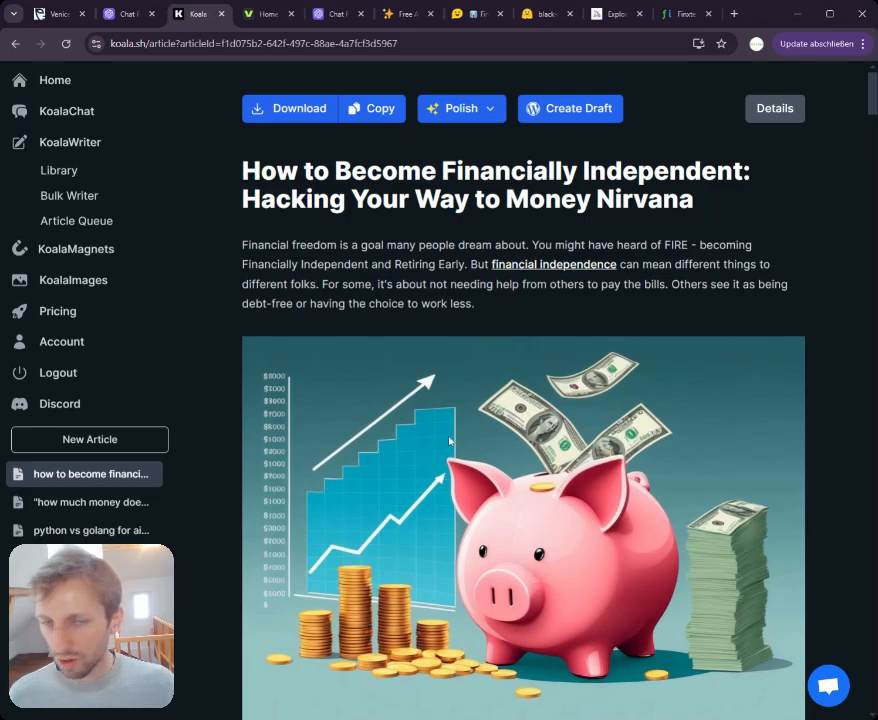
mouse_move(453, 365)
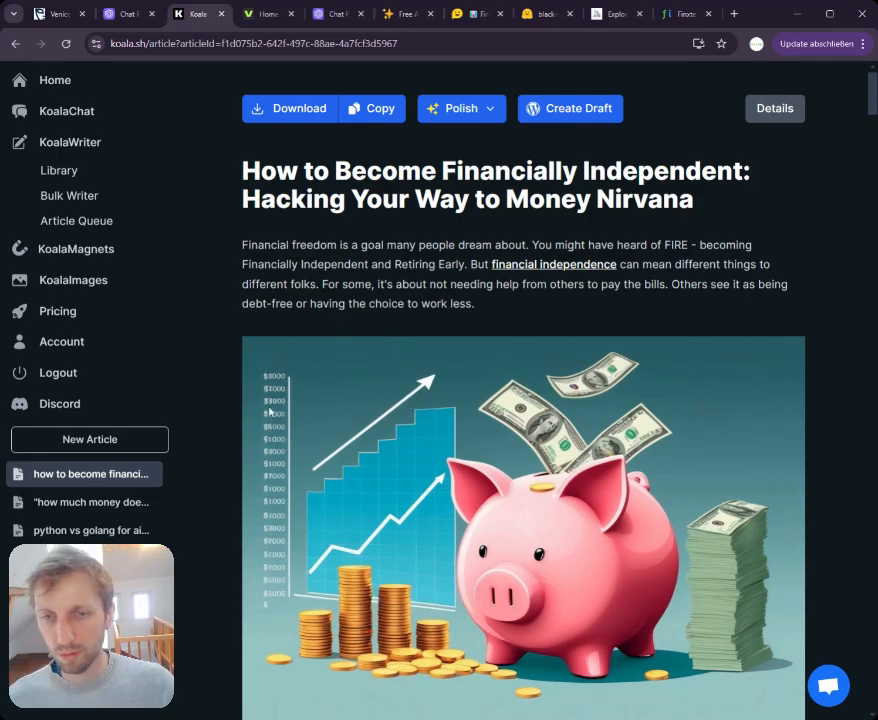
mouse_move(461, 332)
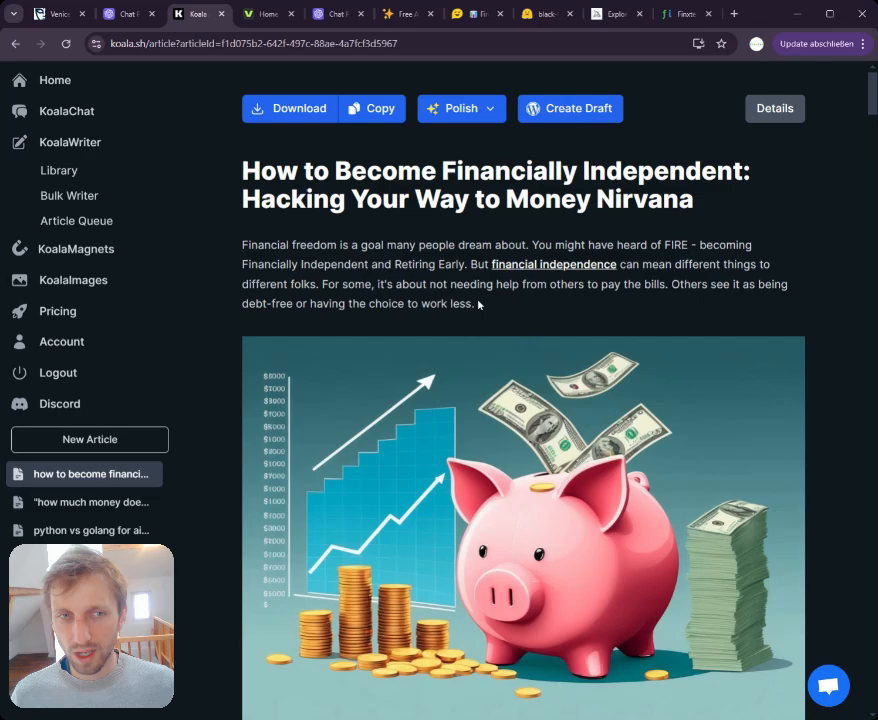
scroll(down, 3)
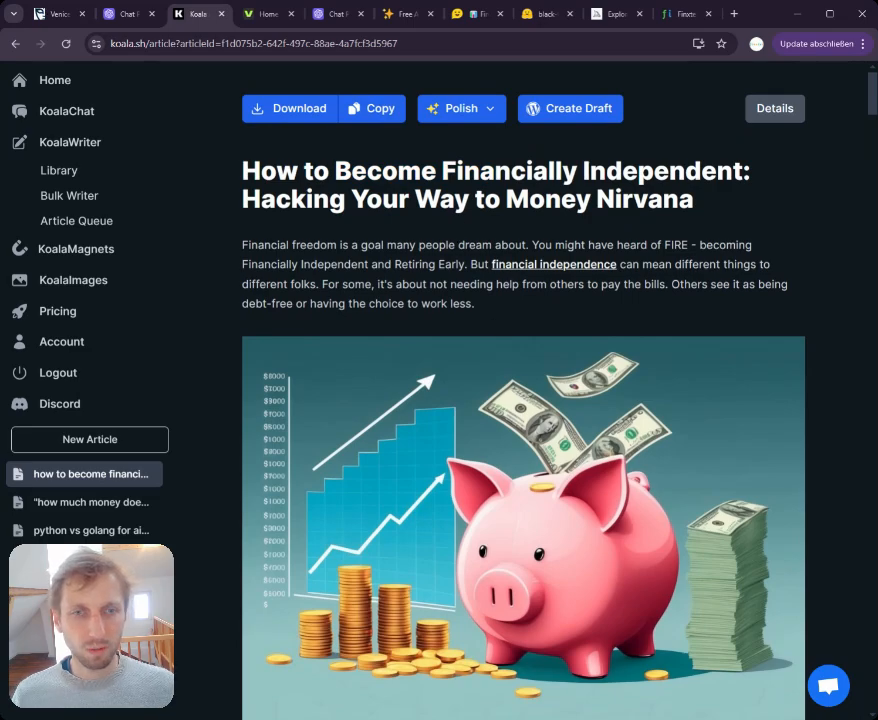
scroll(down, 3)
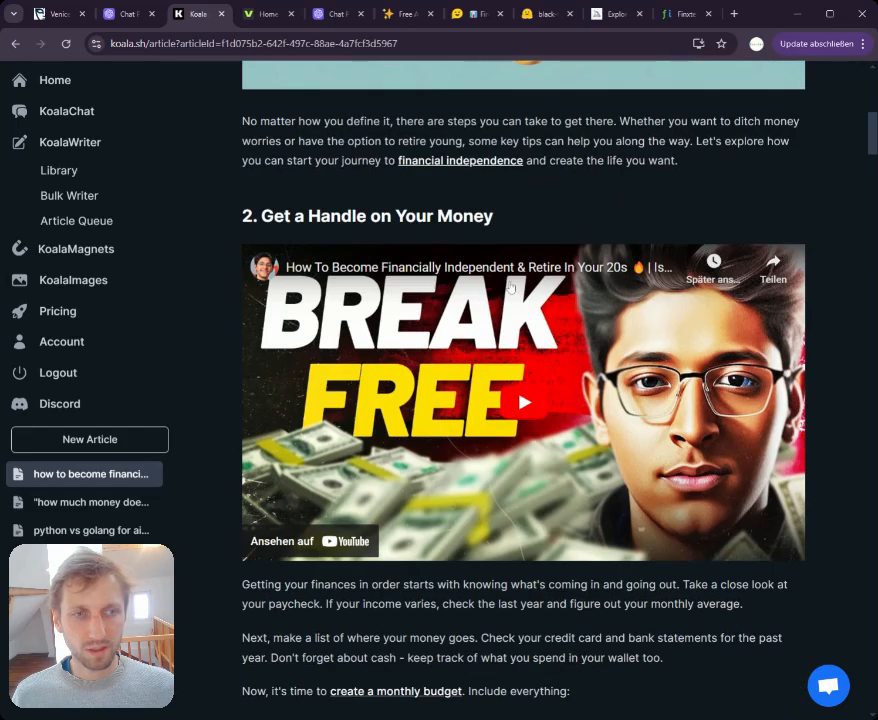
scroll(down, 3)
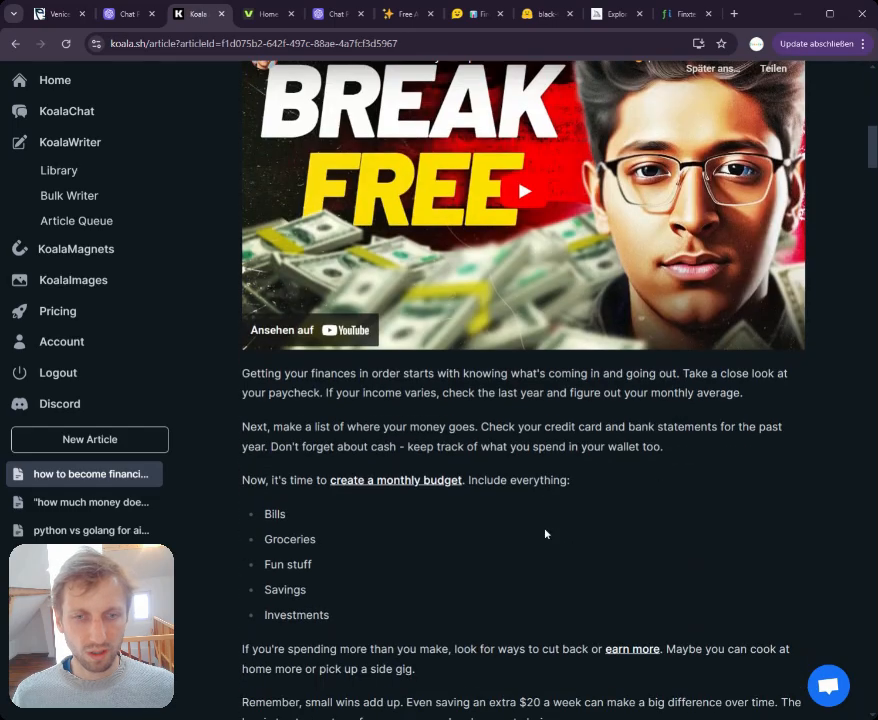
scroll(down, 3)
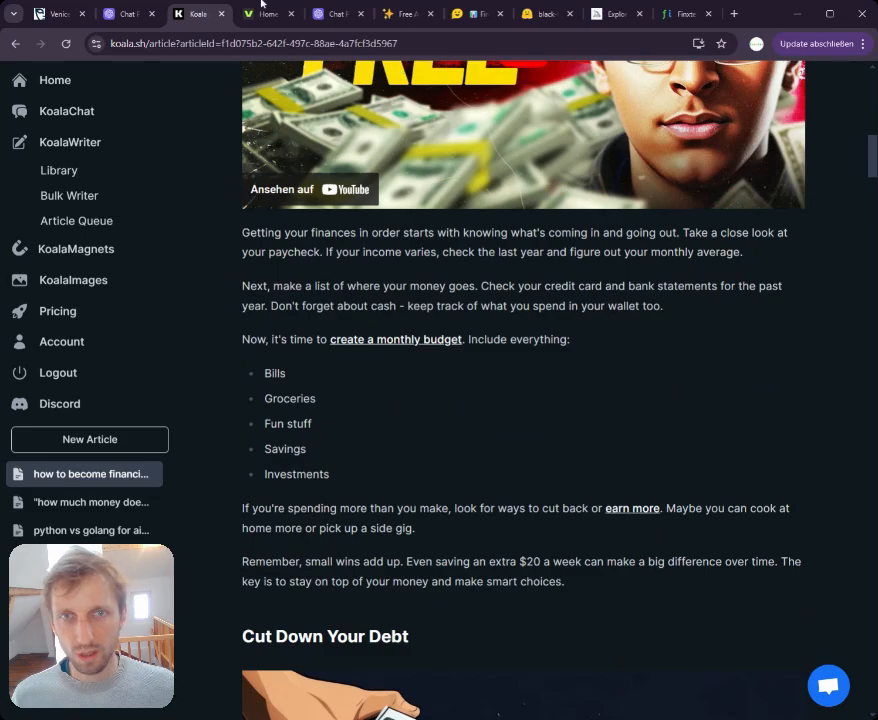
click(268, 13)
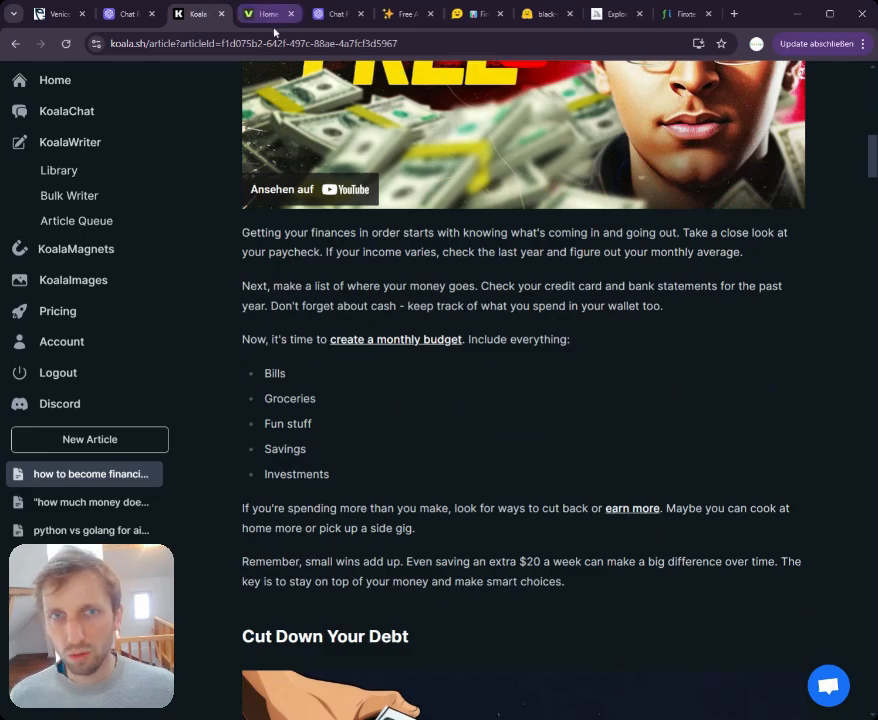
Switch to VEED's workspace home and show the AI Edits features.
click(265, 13)
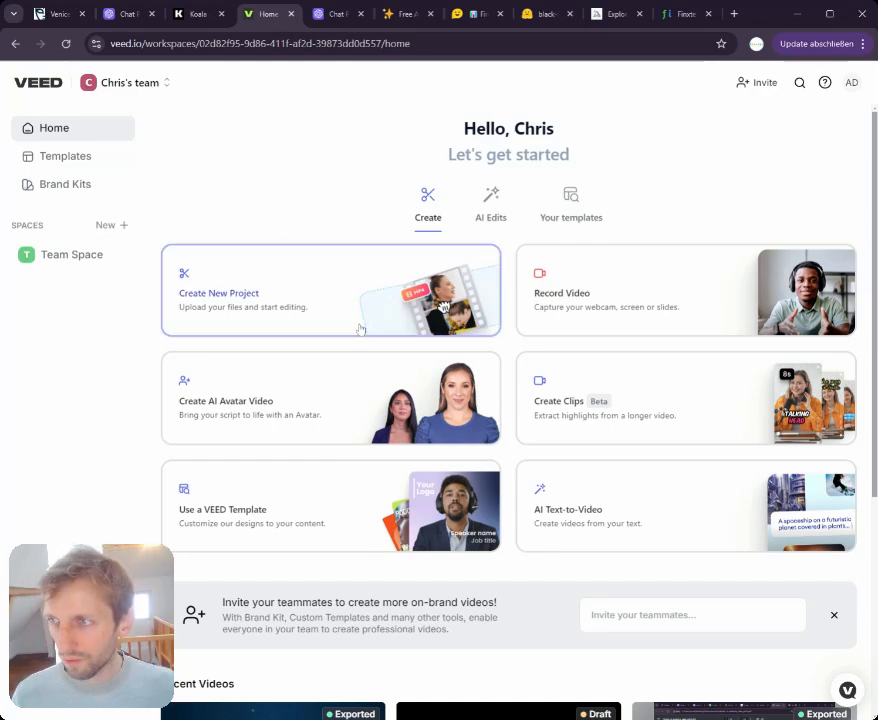
mouse_move(716, 461)
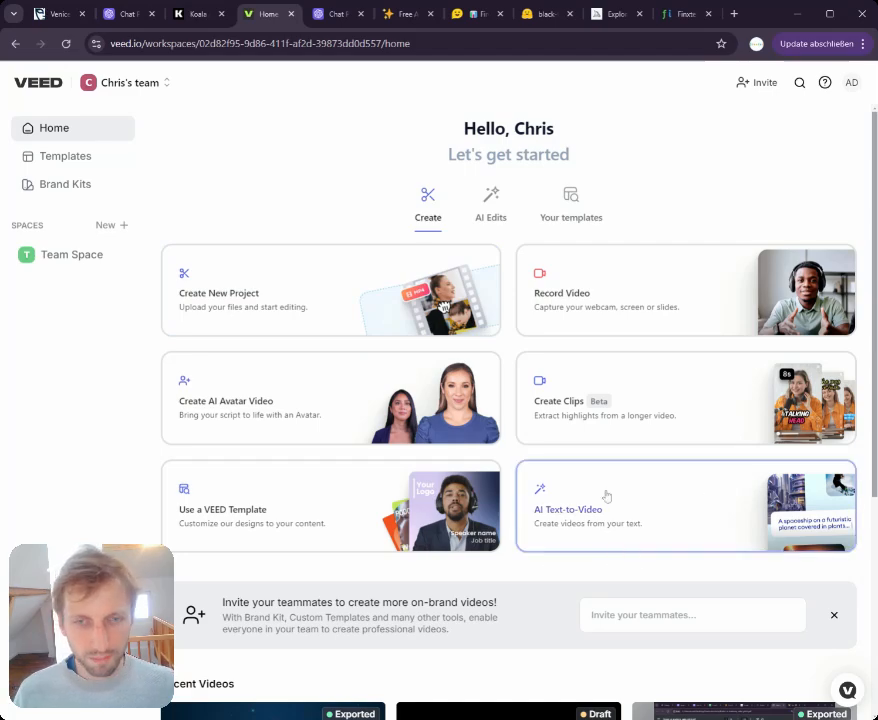
mouse_move(564, 554)
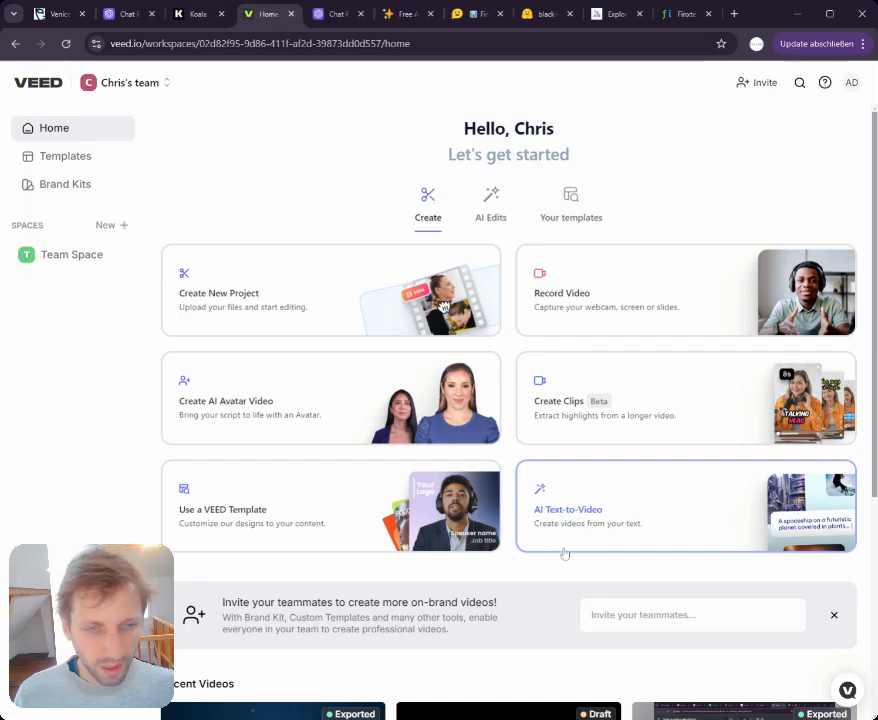
mouse_move(641, 527)
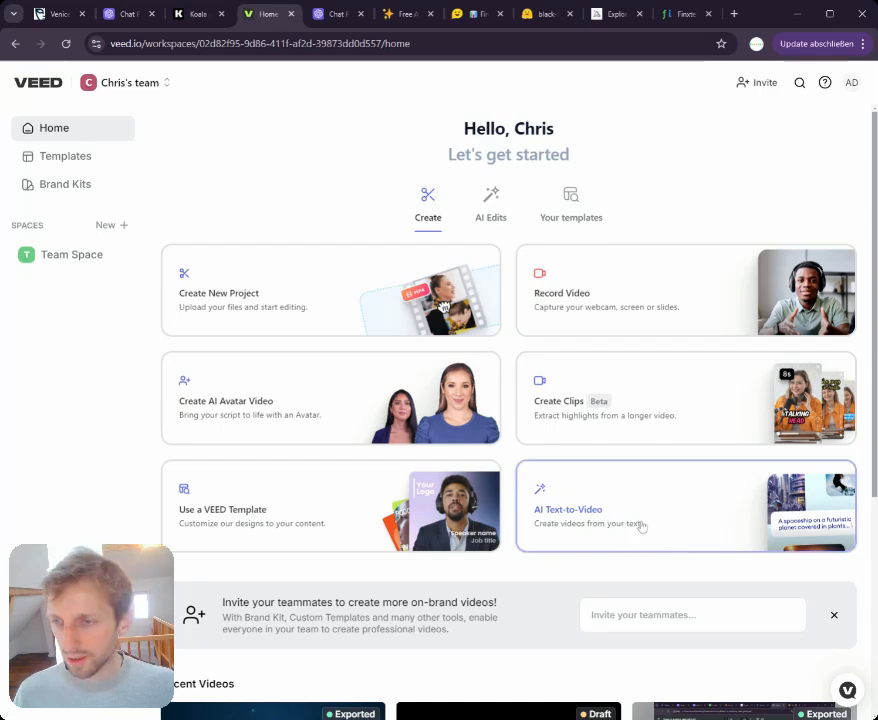
mouse_move(478, 386)
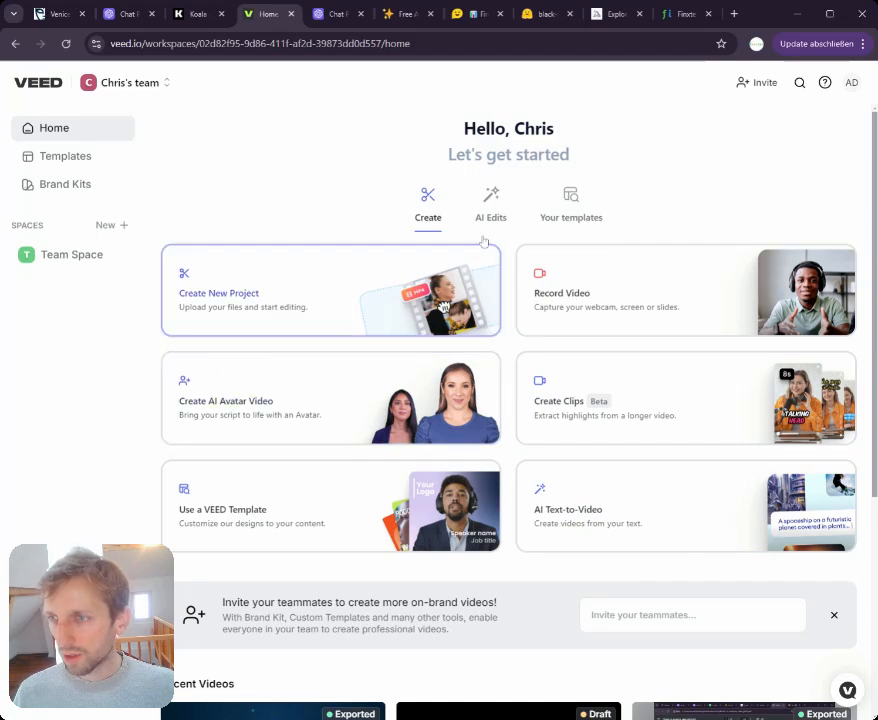
click(491, 205)
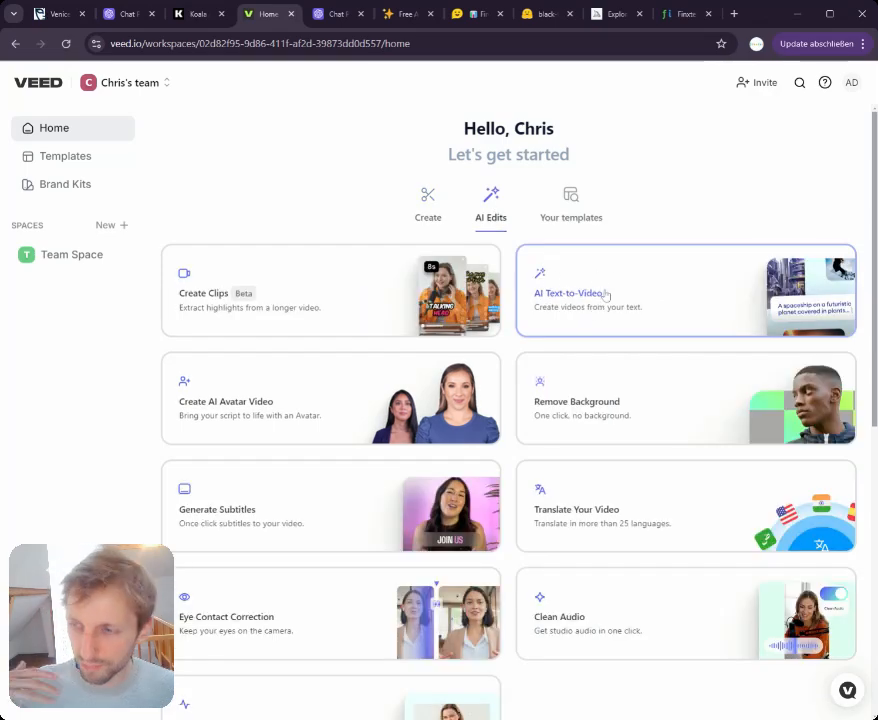
mouse_move(782, 232)
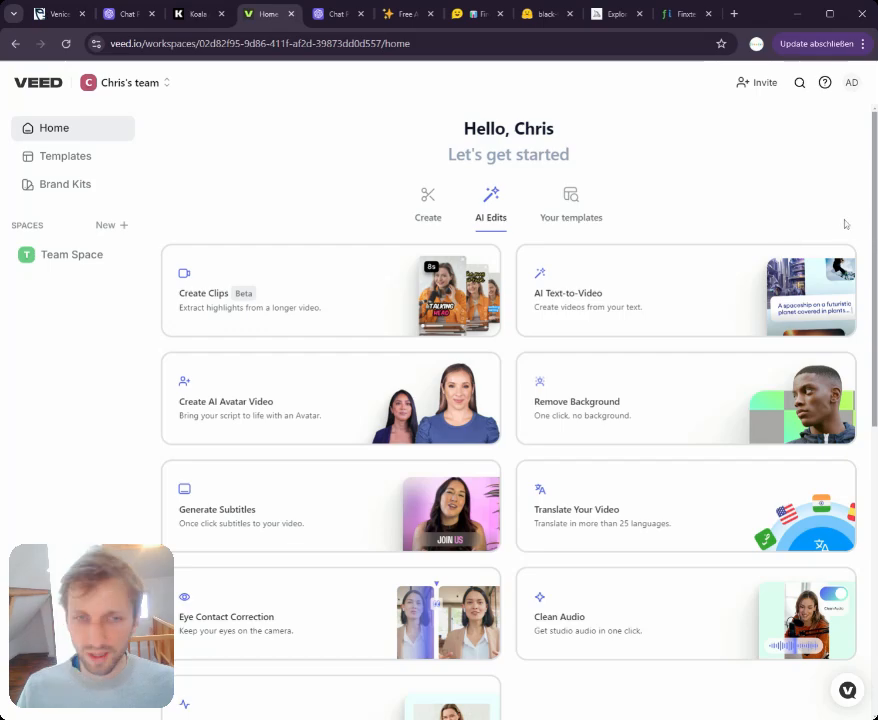
mouse_move(789, 372)
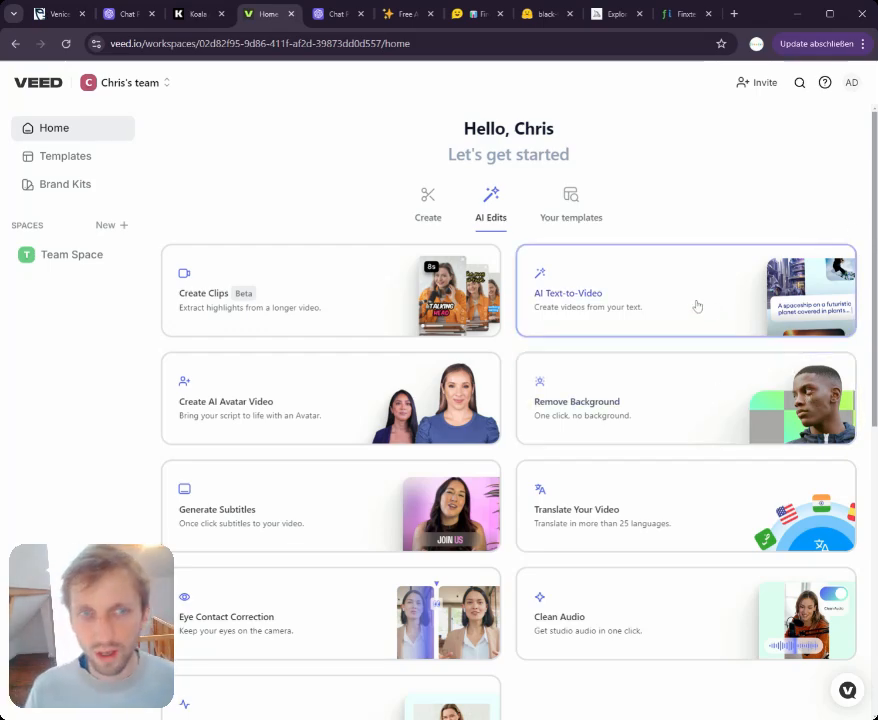
mouse_move(673, 290)
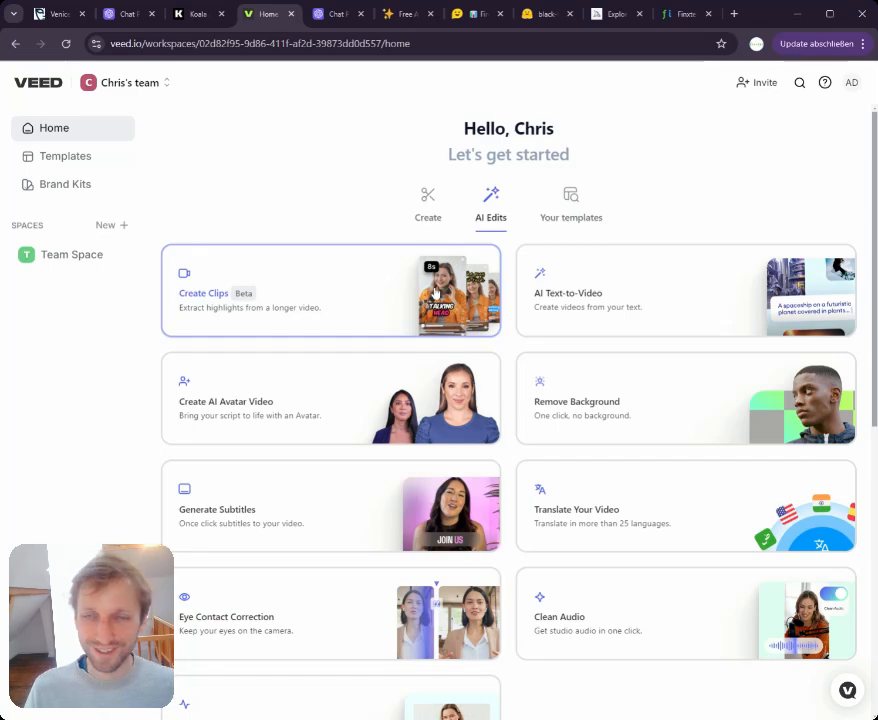
mouse_move(536, 565)
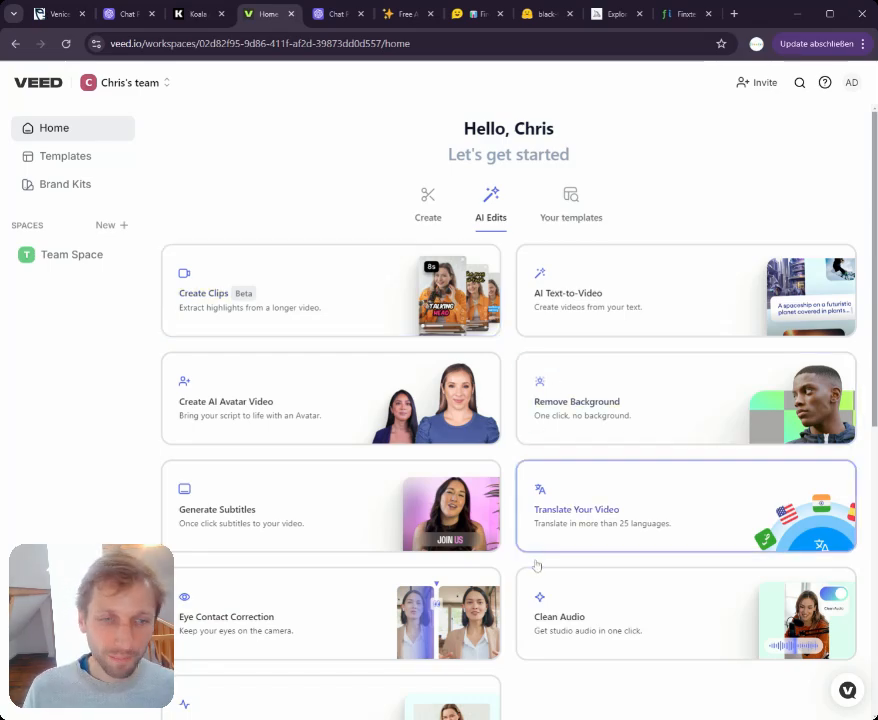
mouse_move(225, 139)
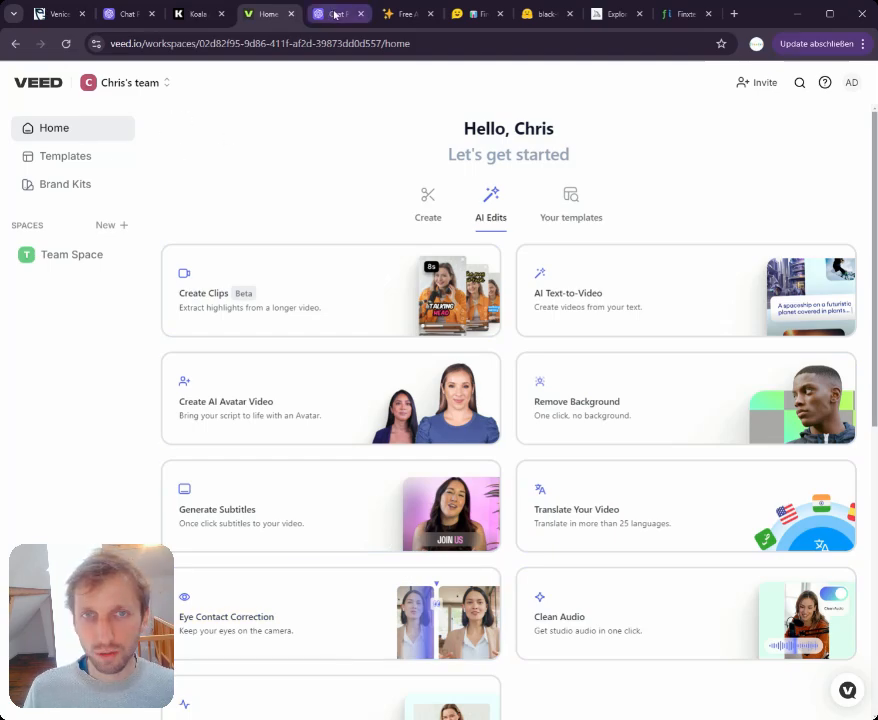
View the o1-preview Chat Playground tab, then the FreeVideos.ai slideshow creator tab.
click(338, 13)
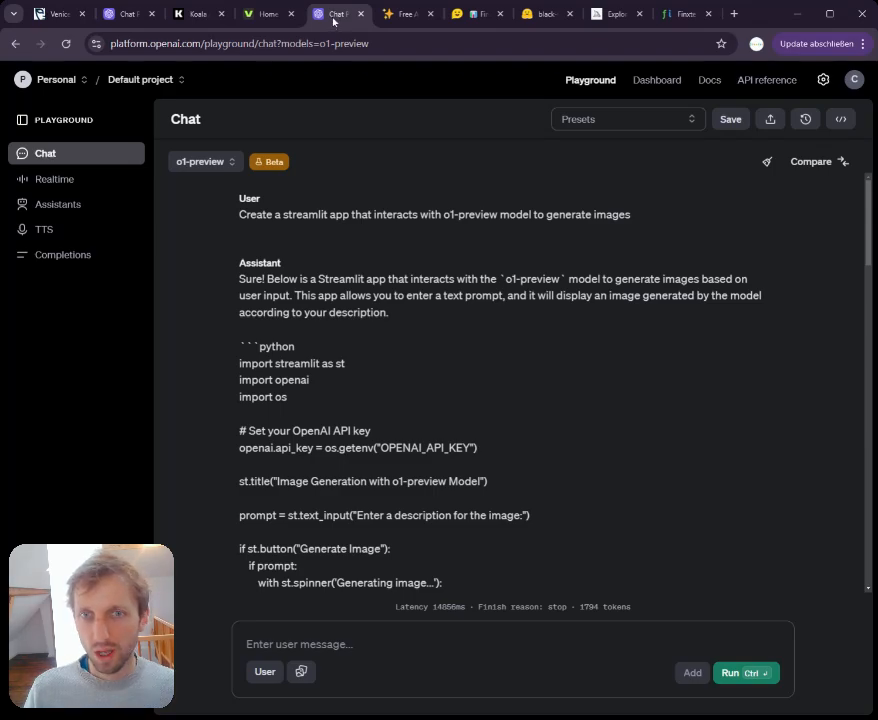
mouse_move(135, 180)
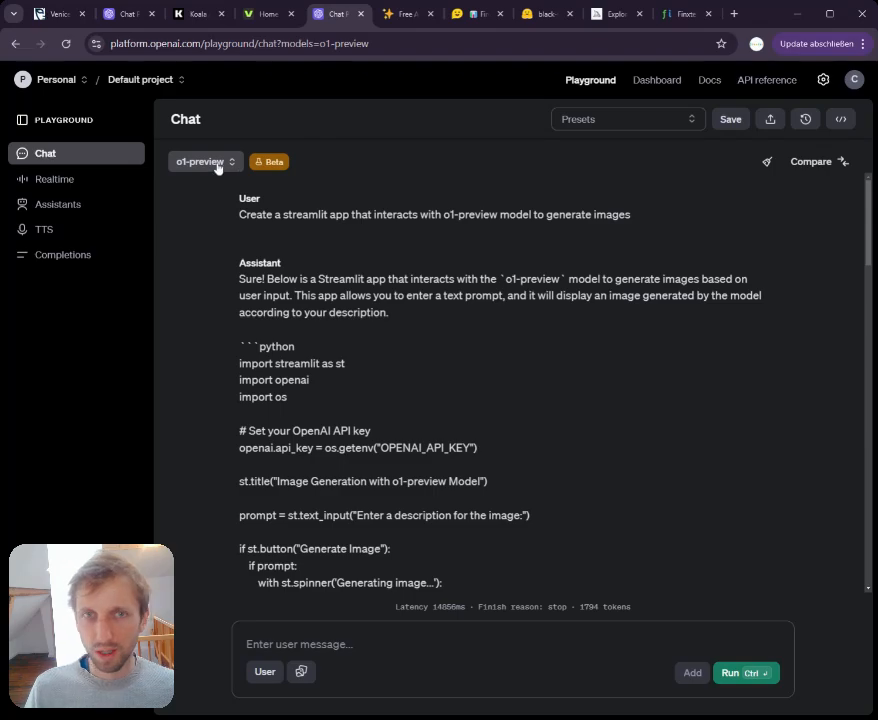
click(405, 13)
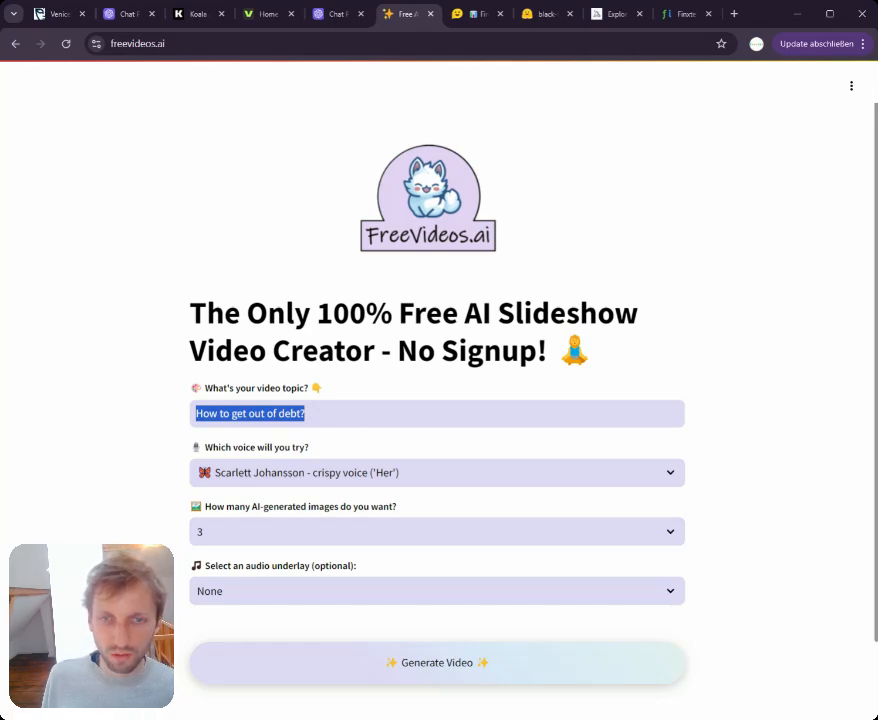
click(437, 472)
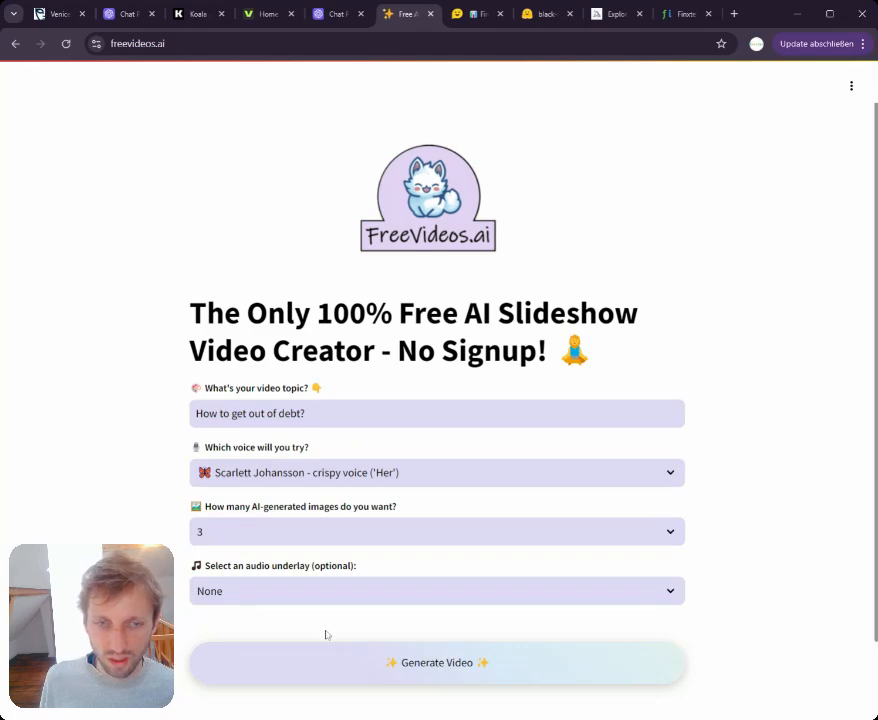
scroll(down, 3)
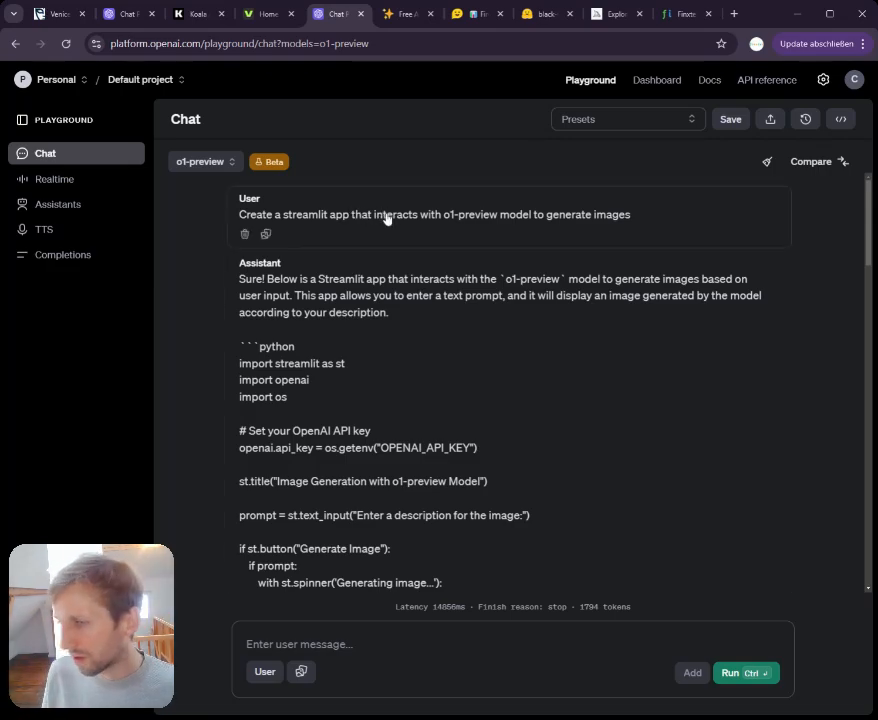
mouse_move(425, 211)
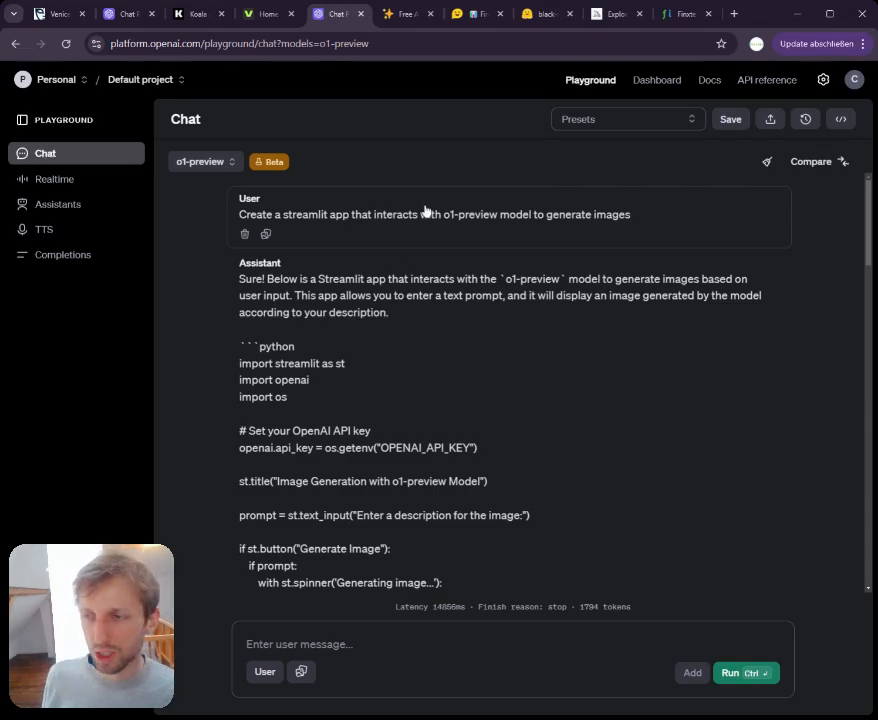
mouse_move(406, 443)
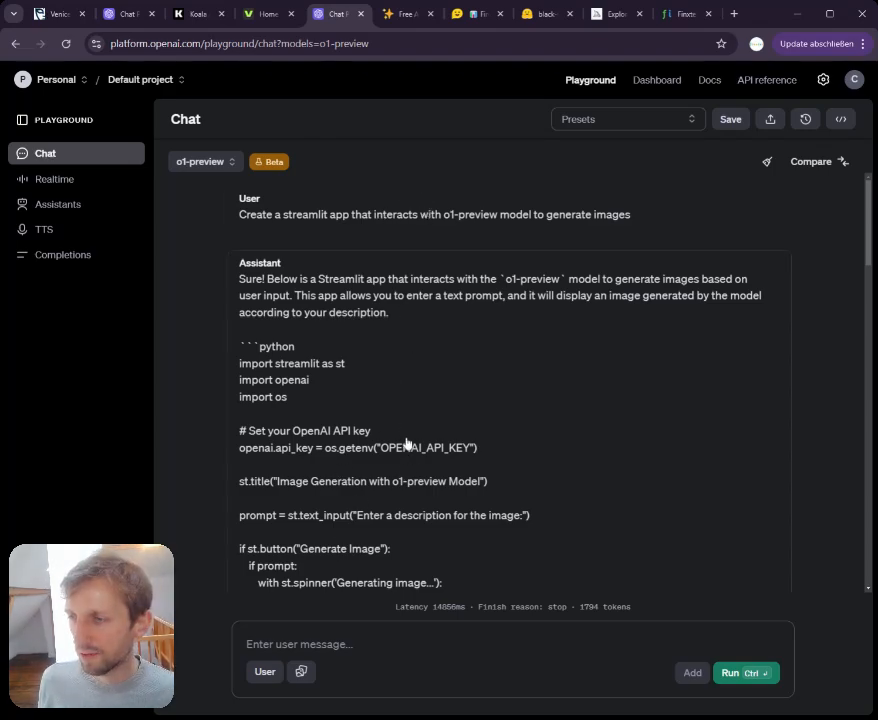
mouse_move(301, 457)
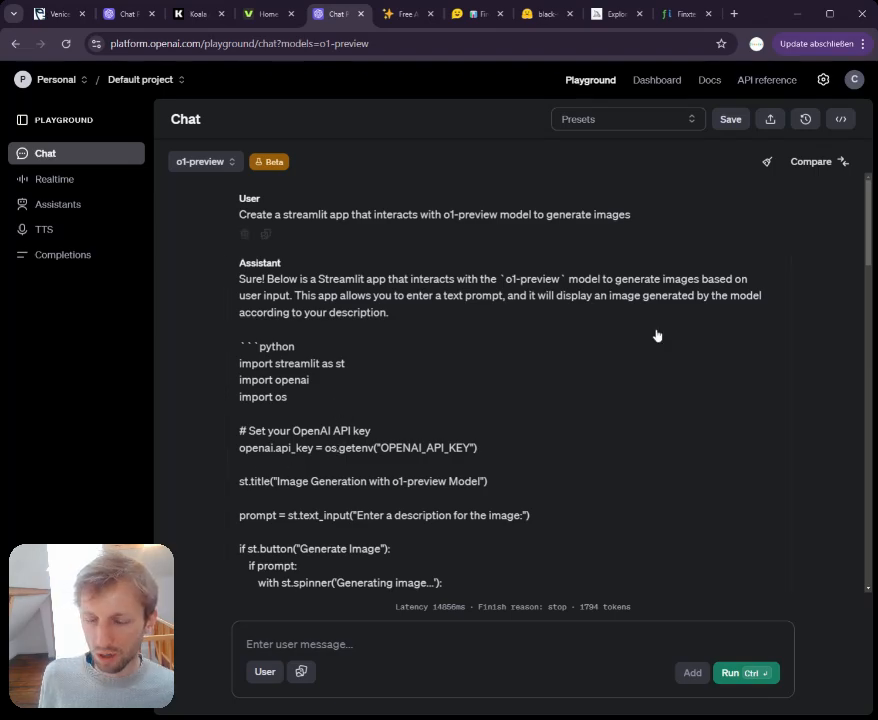
mouse_move(516, 258)
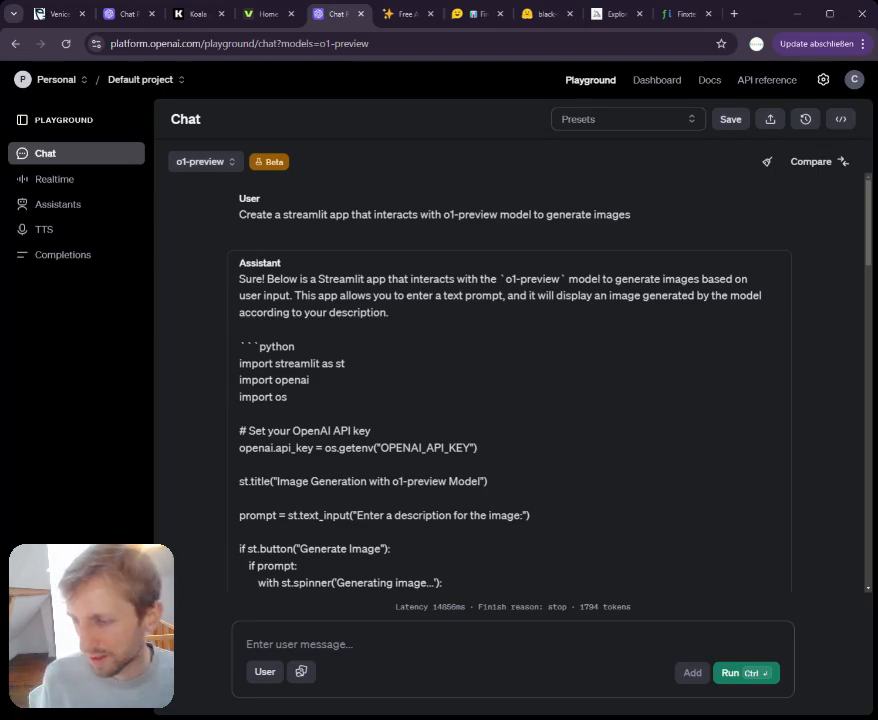
mouse_move(502, 294)
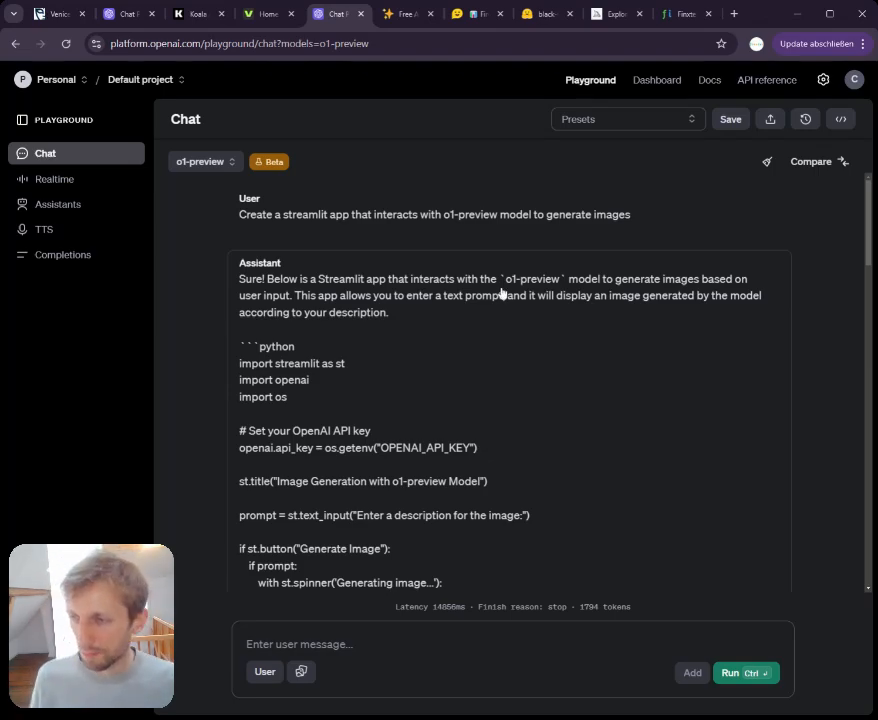
mouse_move(478, 260)
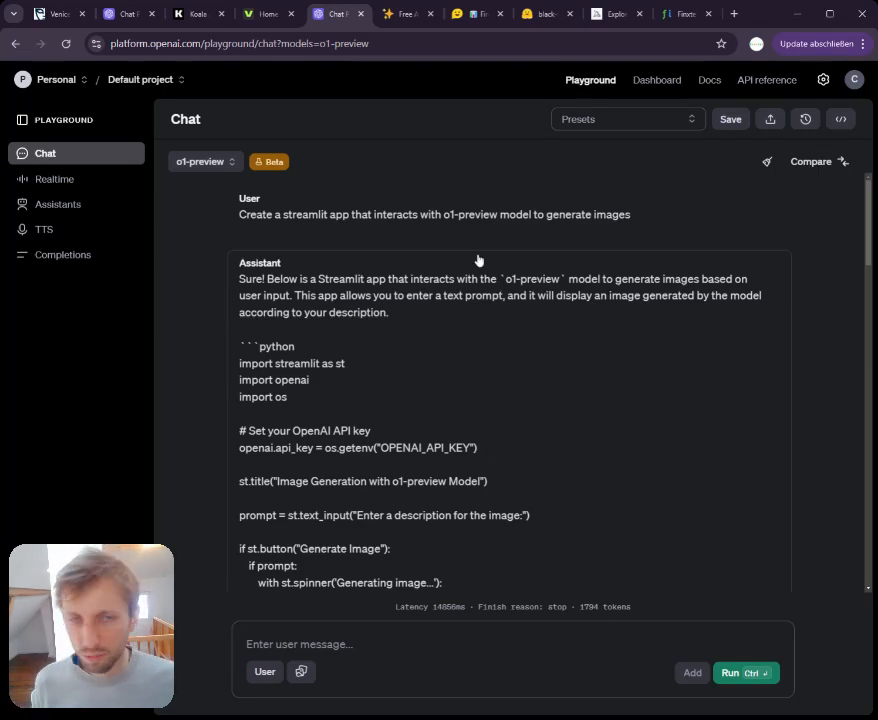
mouse_move(528, 216)
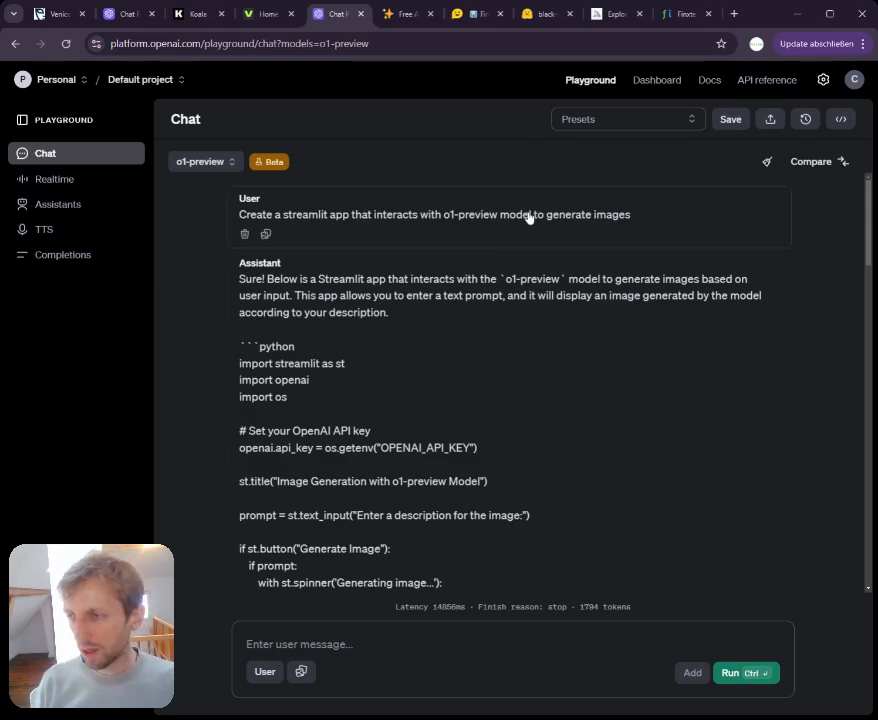
mouse_move(529, 326)
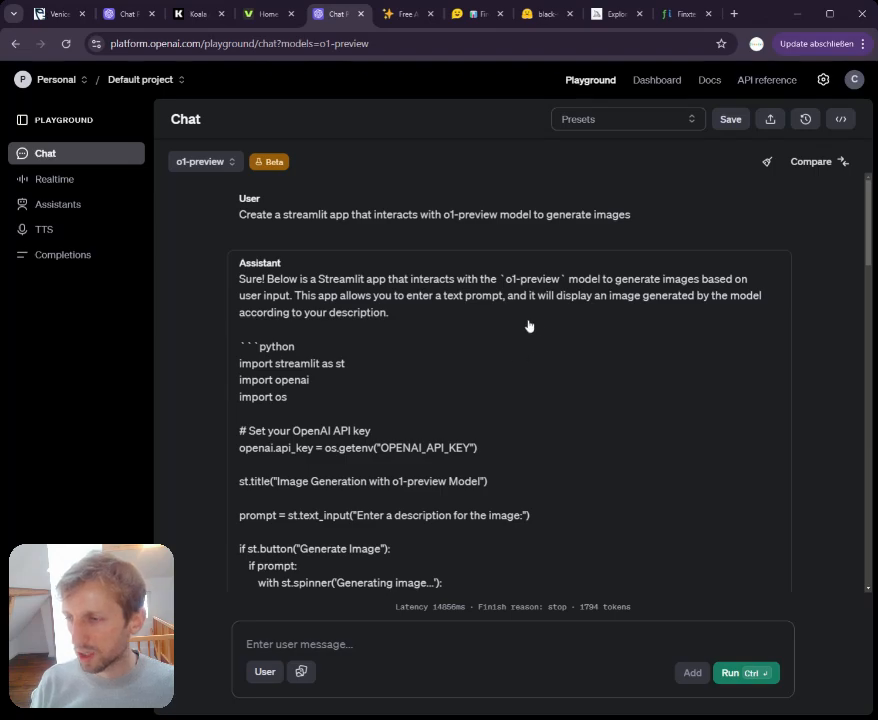
mouse_move(532, 288)
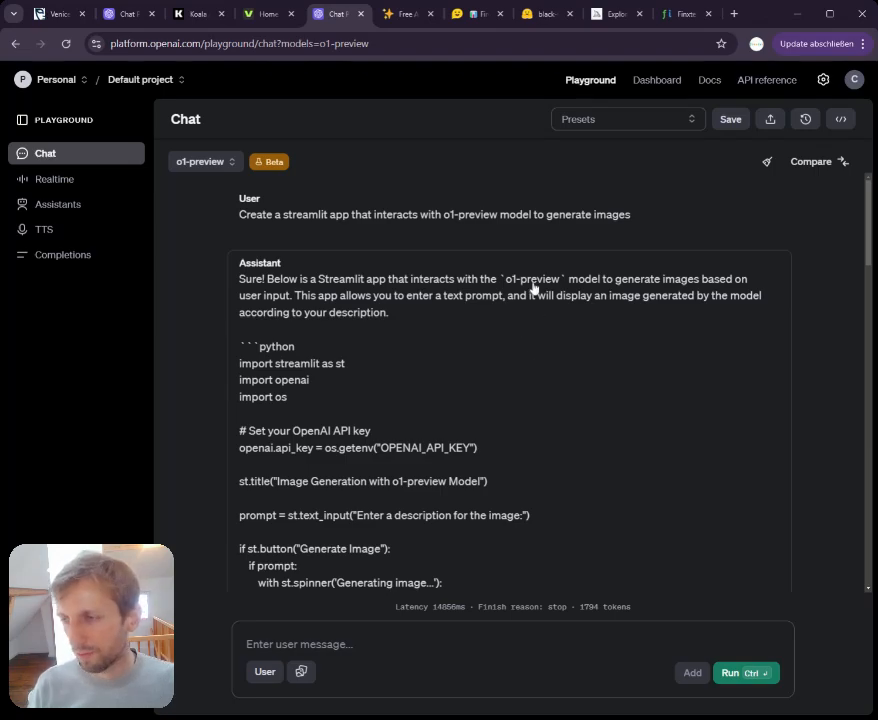
mouse_move(547, 255)
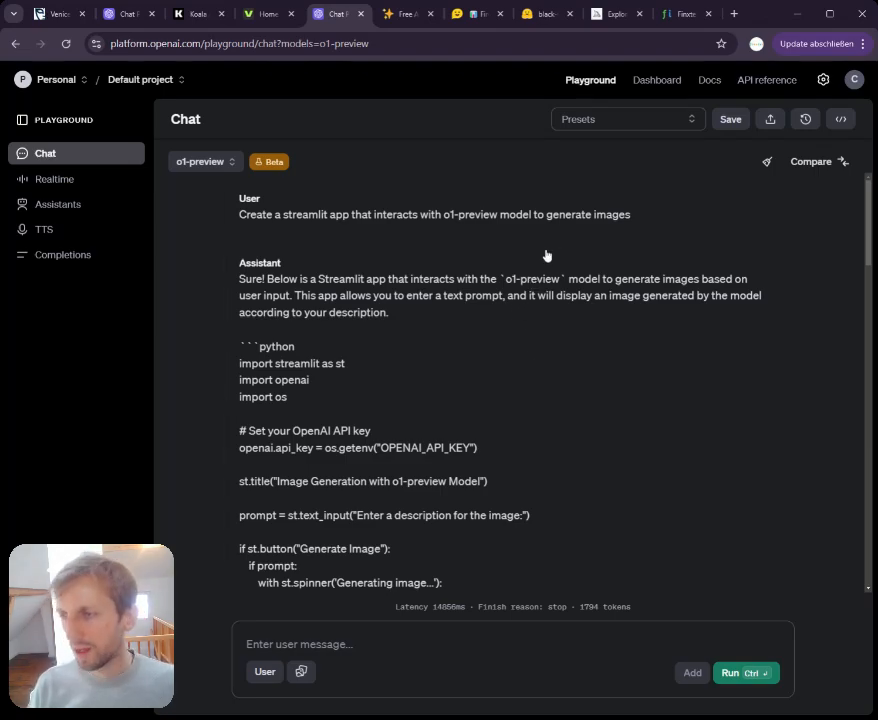
mouse_move(542, 333)
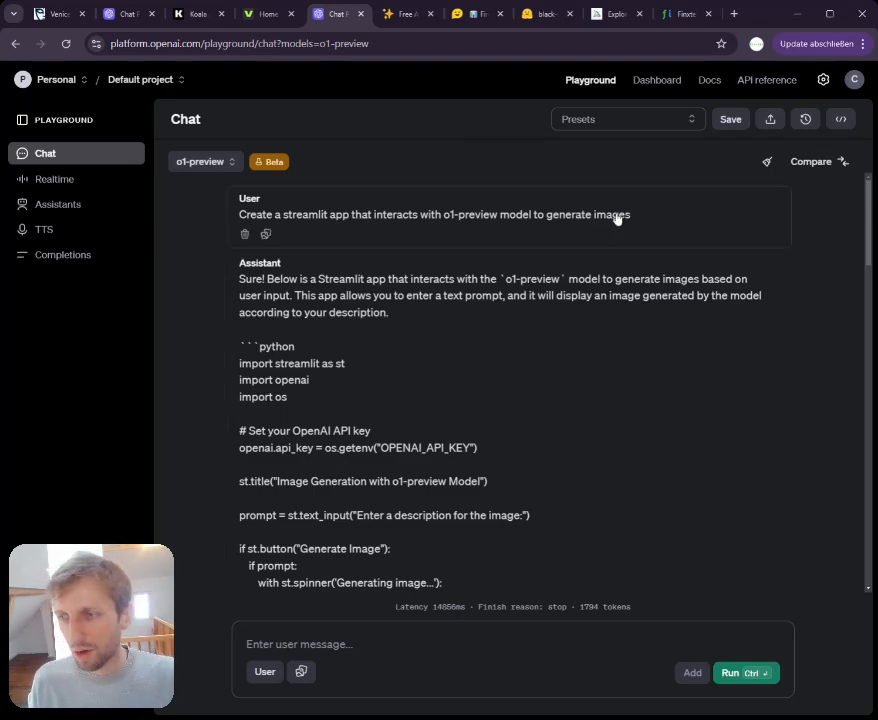
mouse_move(656, 185)
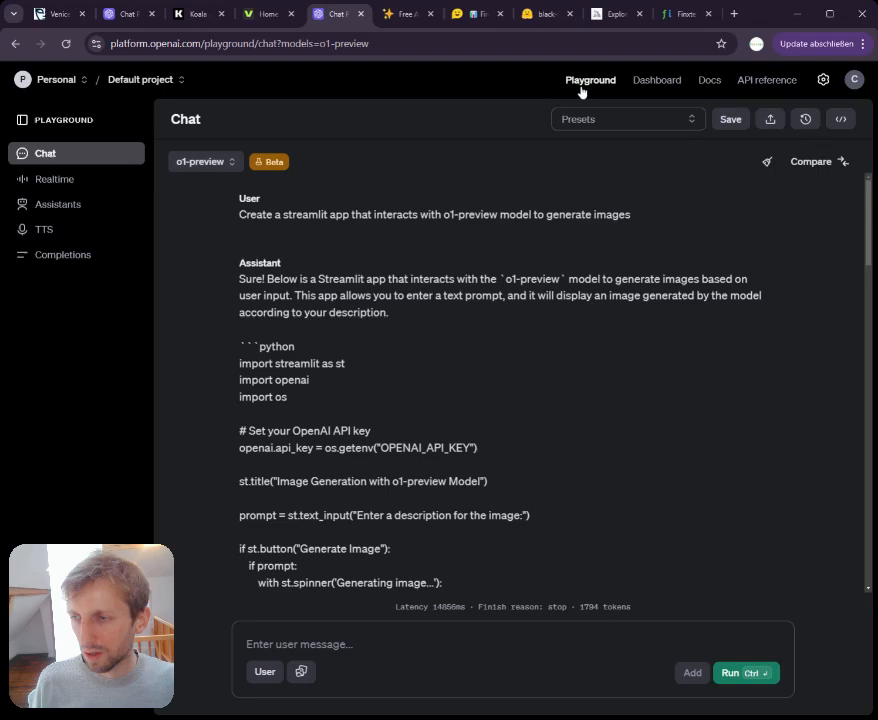
mouse_move(212, 428)
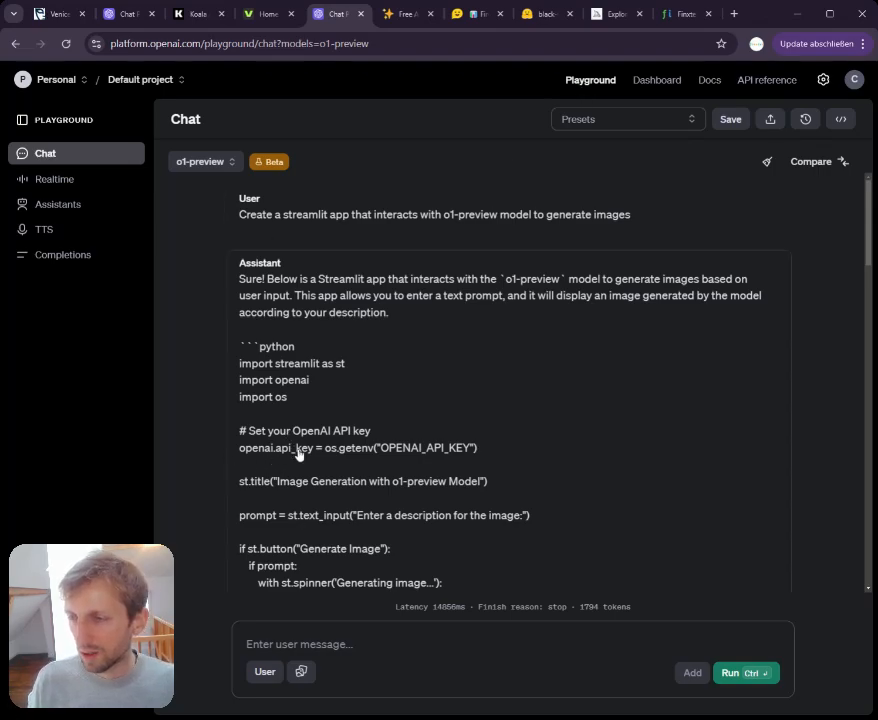
mouse_move(396, 34)
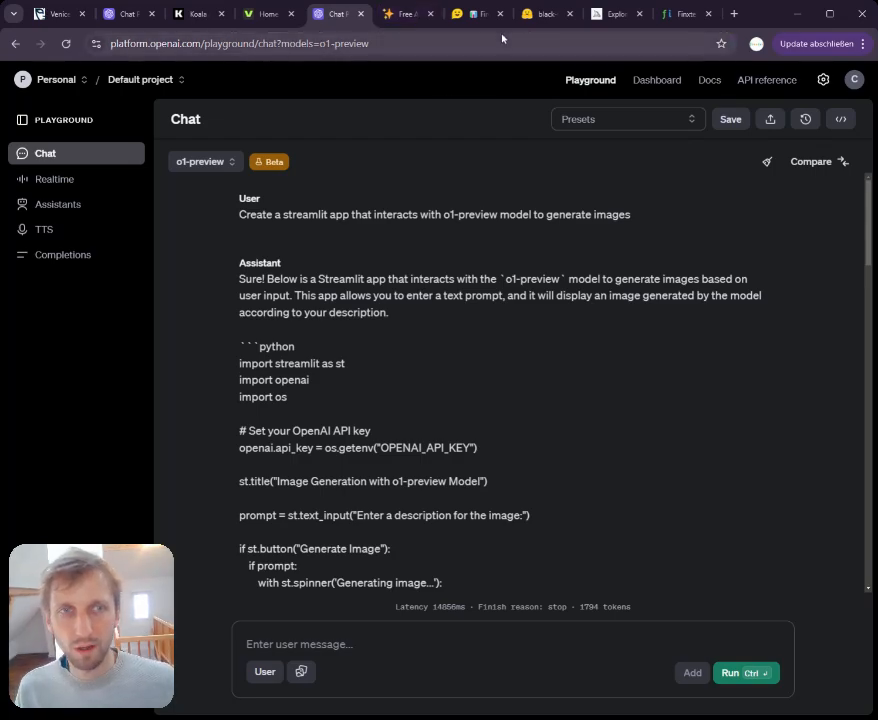
Pass through the HuggingChat tab to the FLUX.1-schnell model page.
click(477, 13)
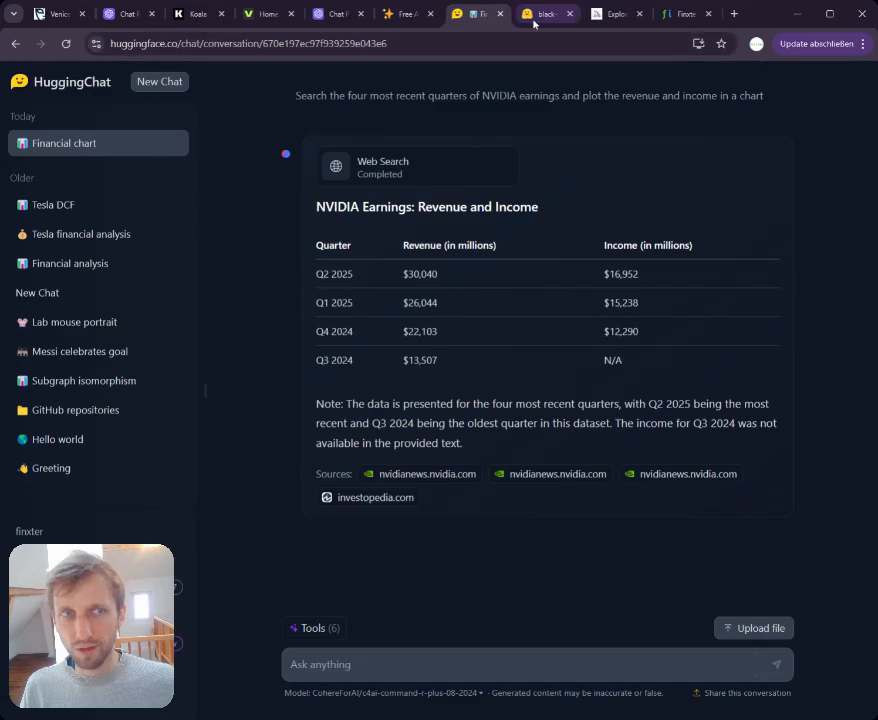
click(546, 13)
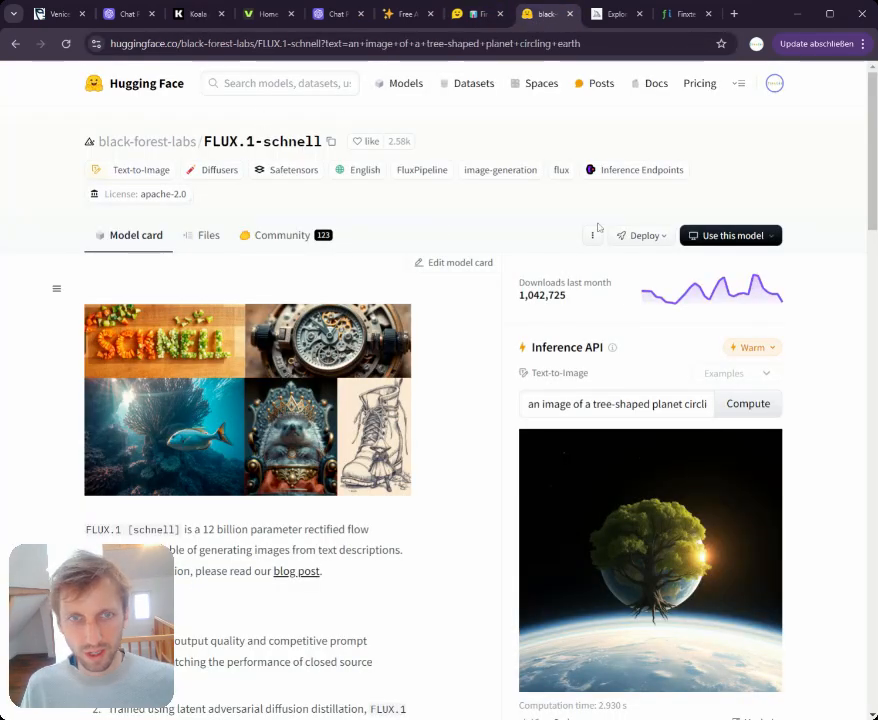
mouse_move(433, 585)
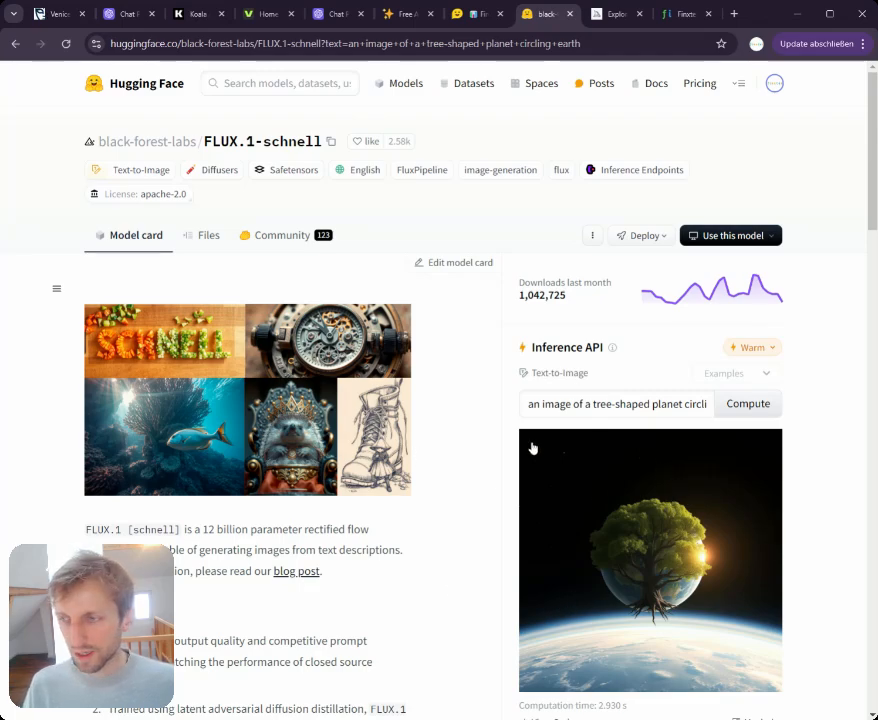
mouse_move(231, 250)
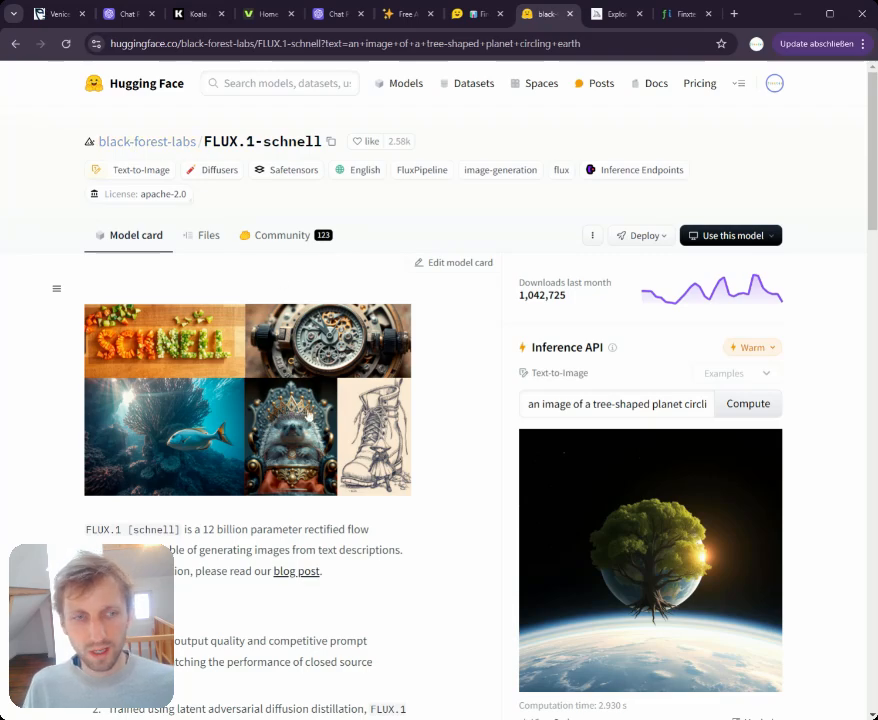
mouse_move(645, 460)
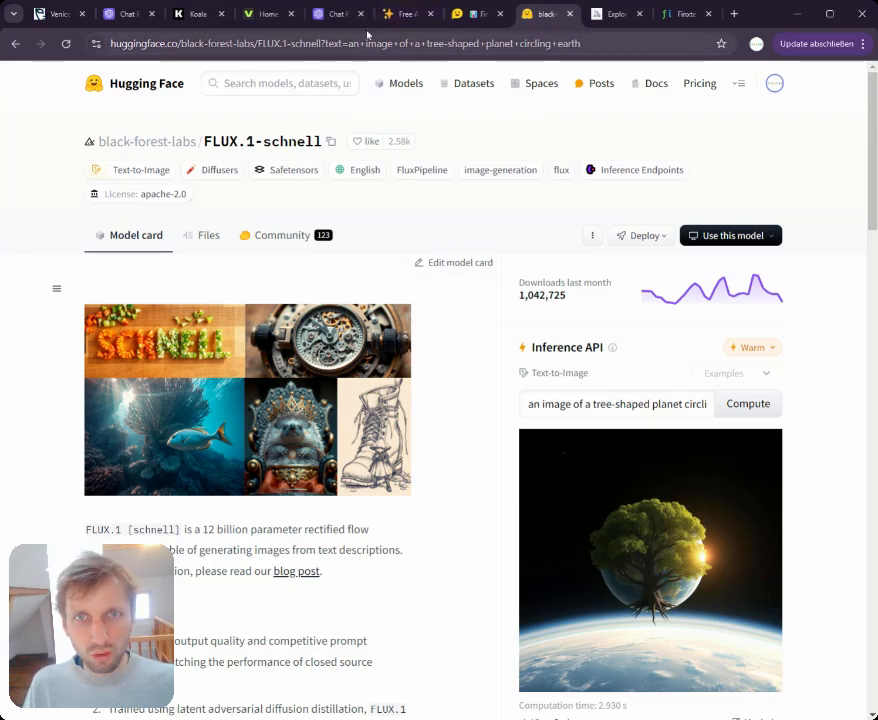
Replace the FLUX.1-schnell prompt with 'bird on a house' and compute an image.
click(405, 13)
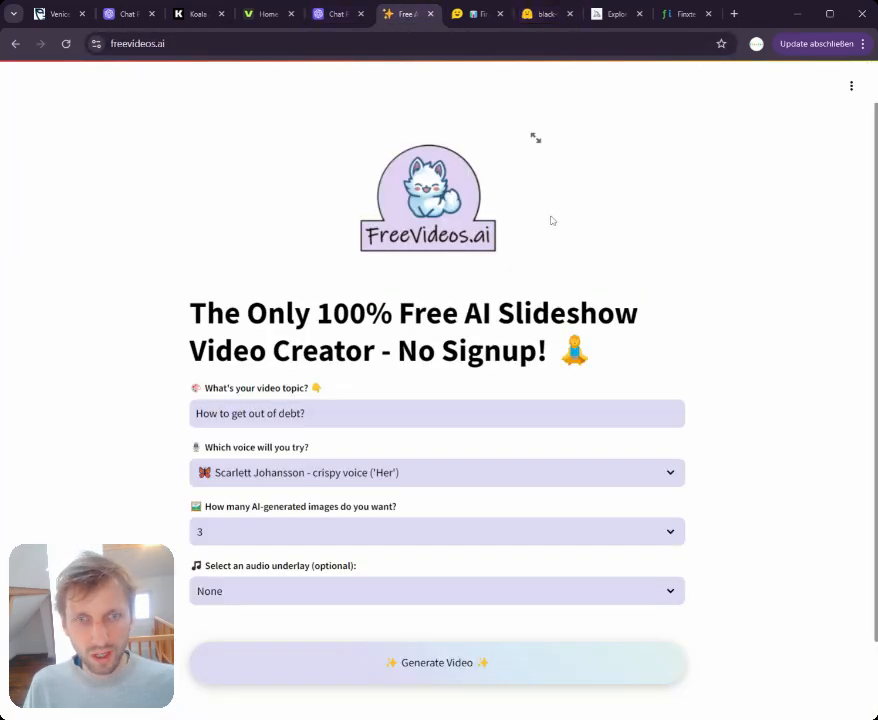
click(540, 13)
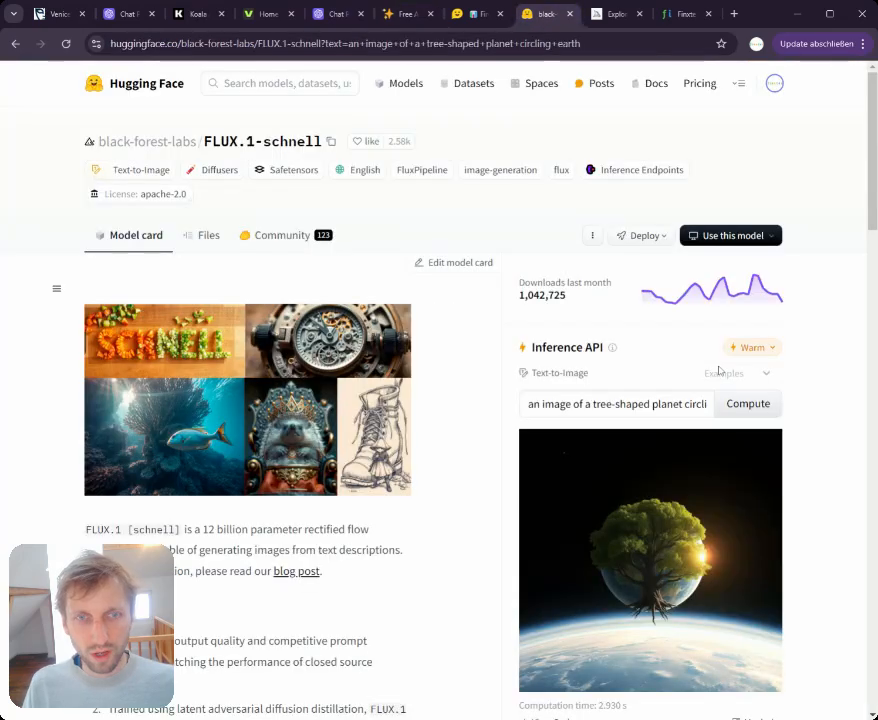
click(617, 403)
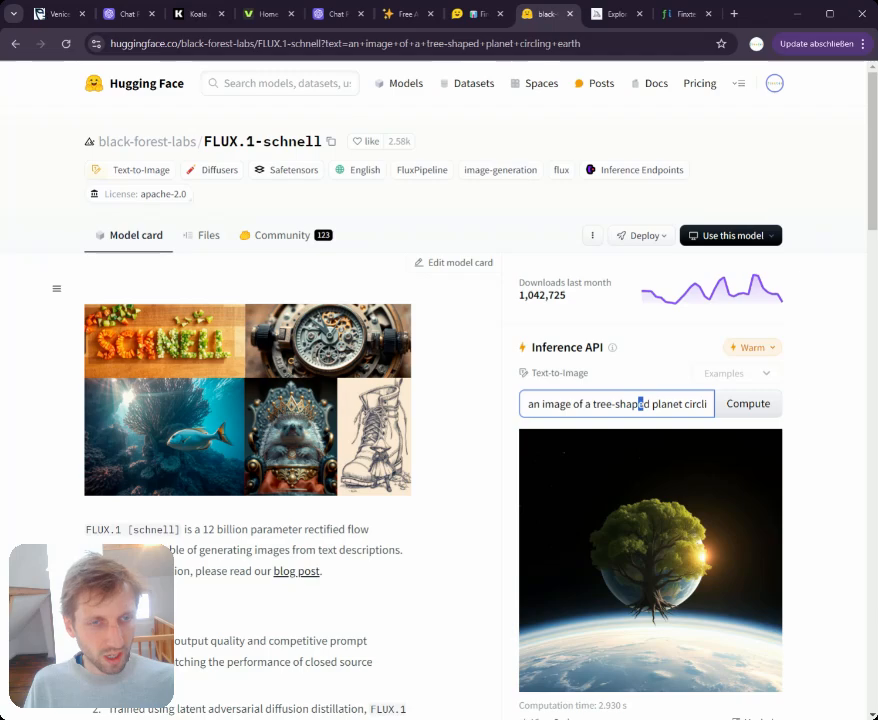
double_click(557, 403)
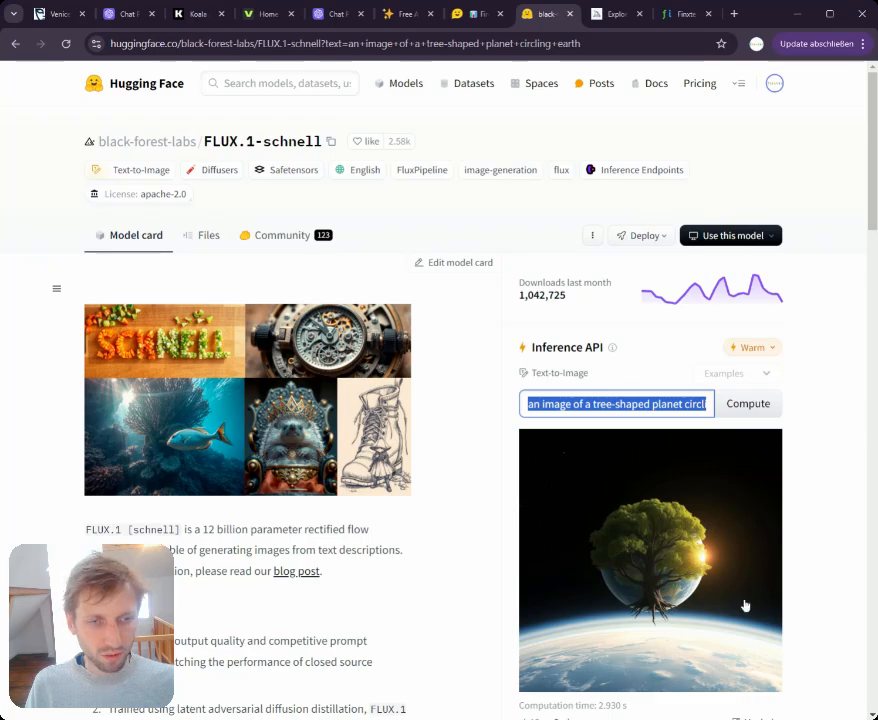
scroll(down, 3)
text(a)
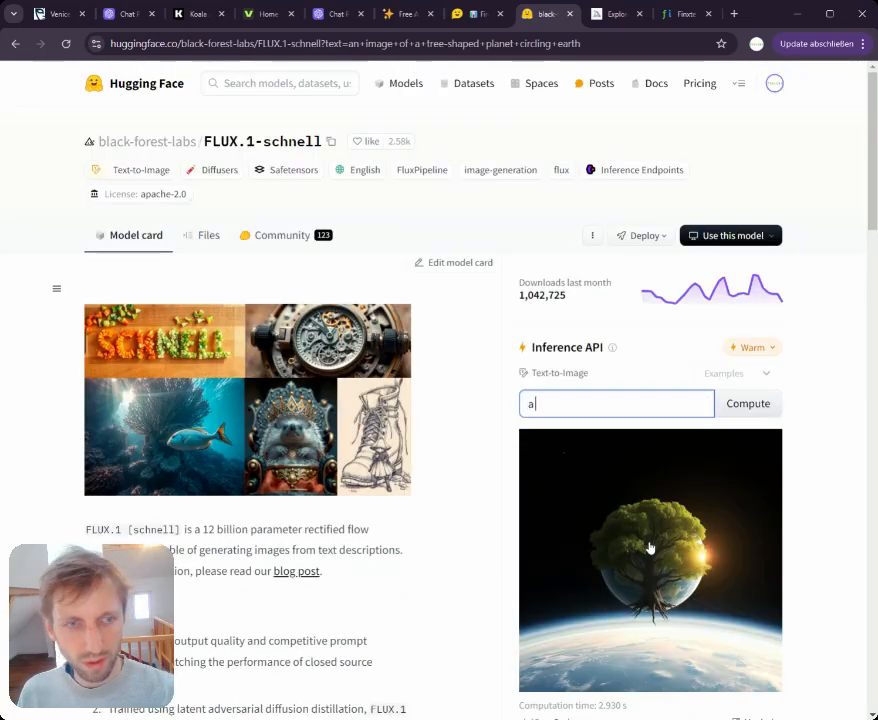
text(bird)
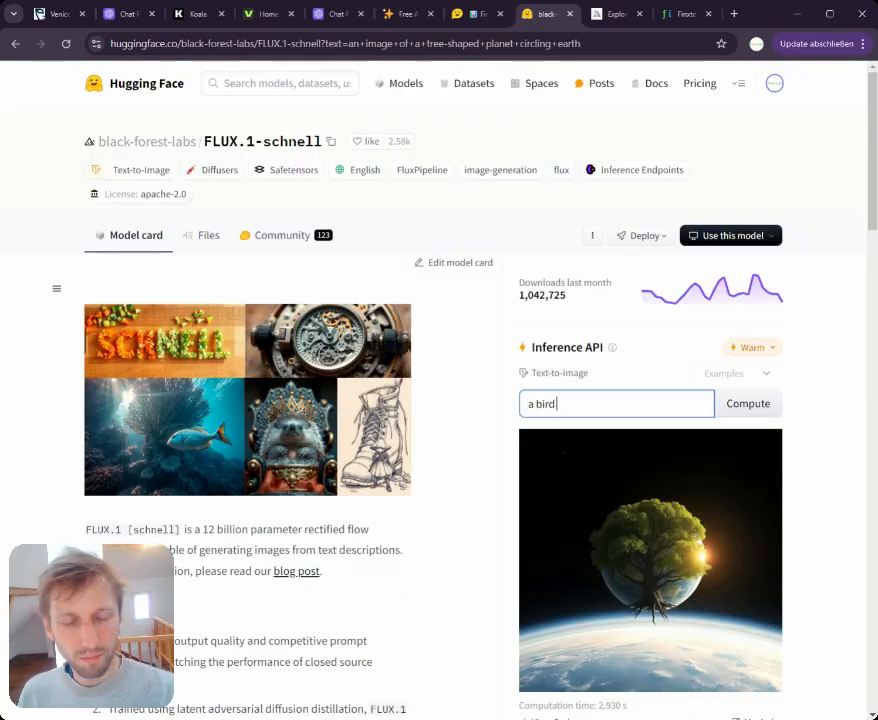
text(on a h)
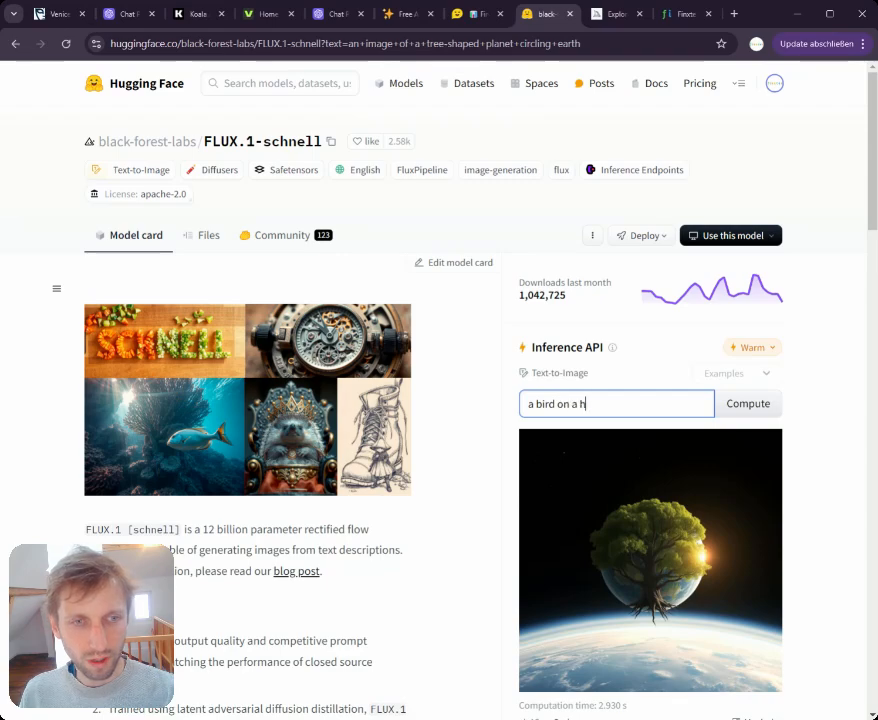
text(ouse)
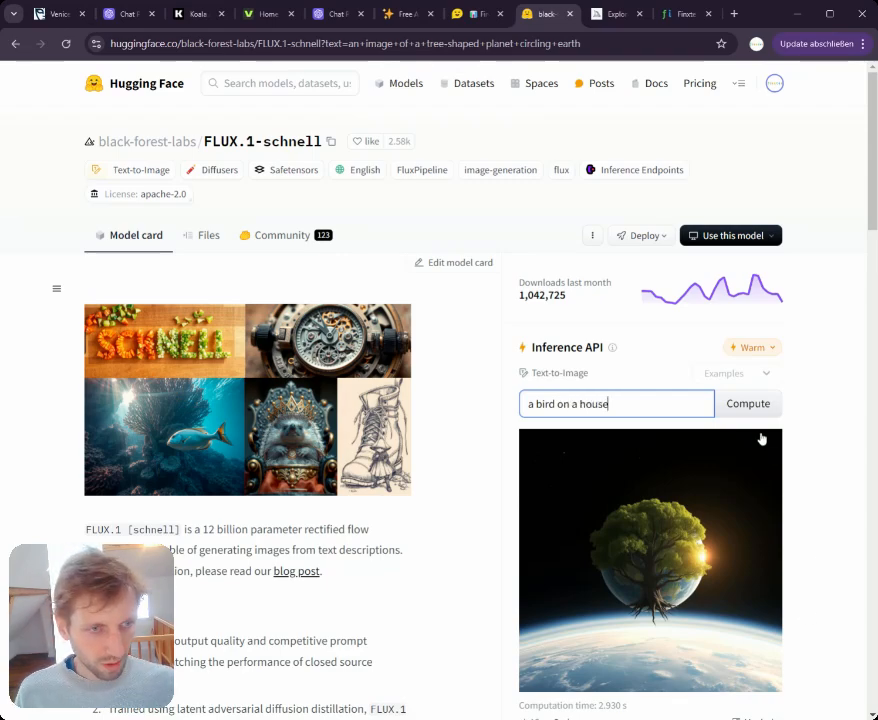
click(748, 403)
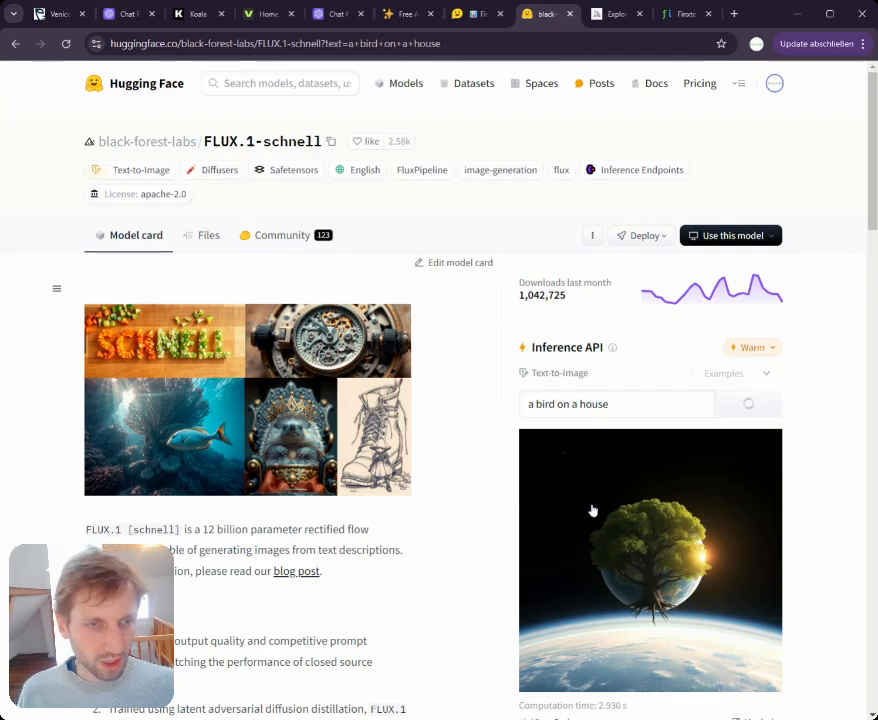
mouse_move(522, 525)
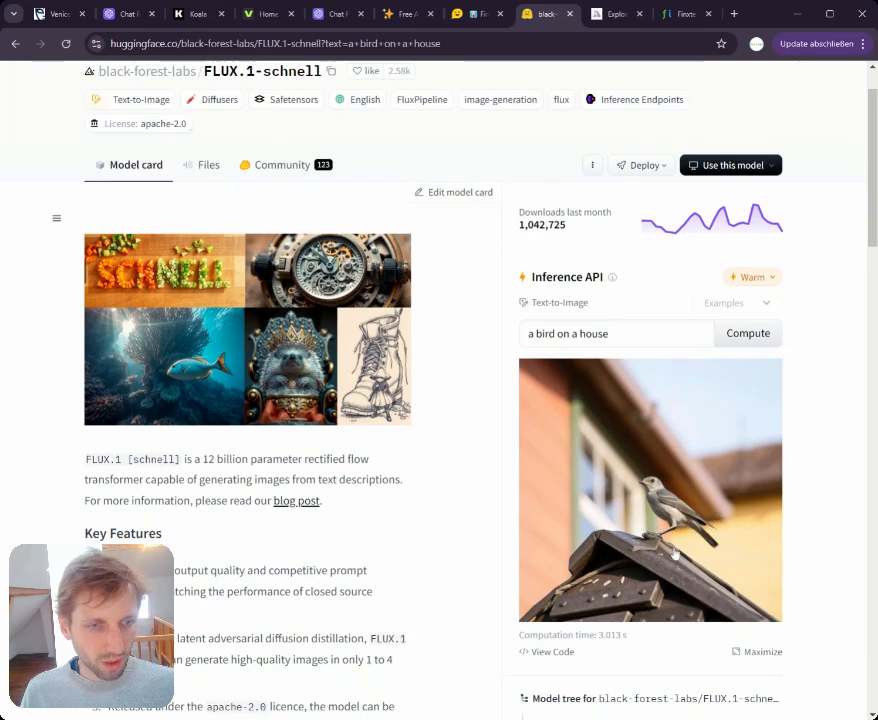
Close the API code example and switch to the HuggingChat tab.
scroll(down, 3)
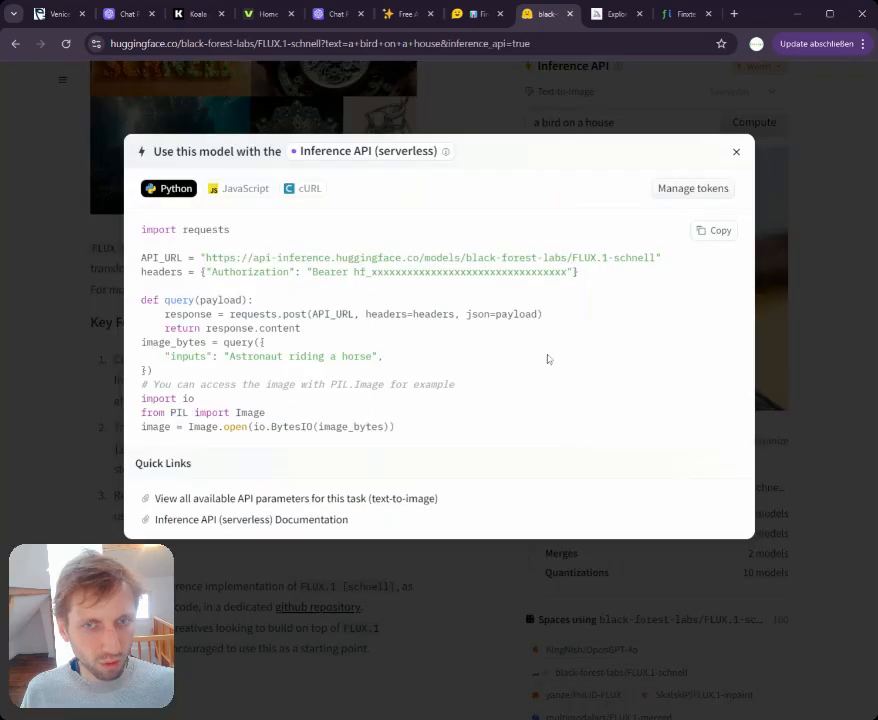
click(737, 151)
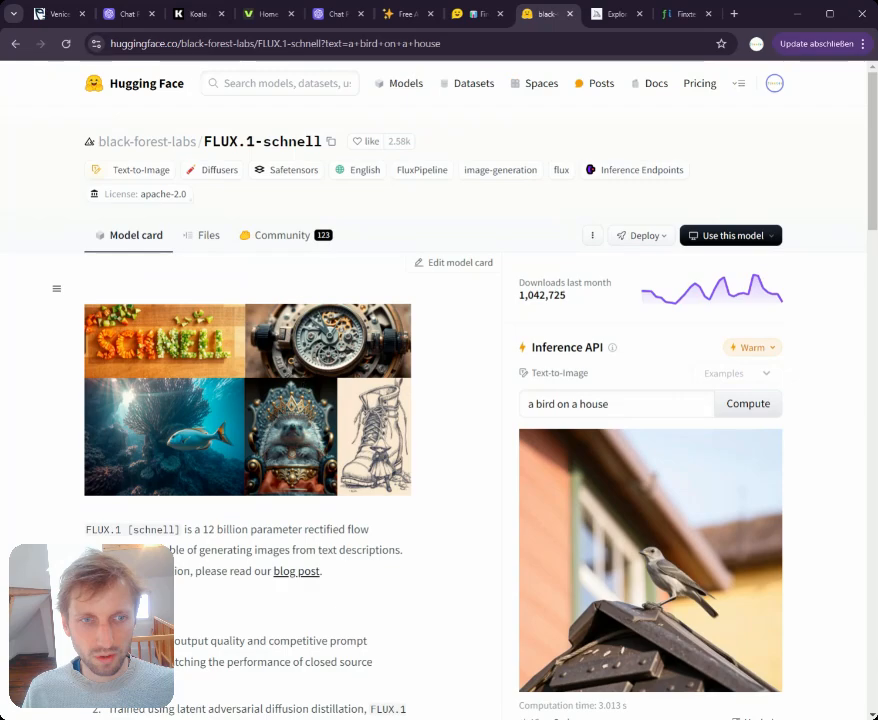
mouse_move(440, 294)
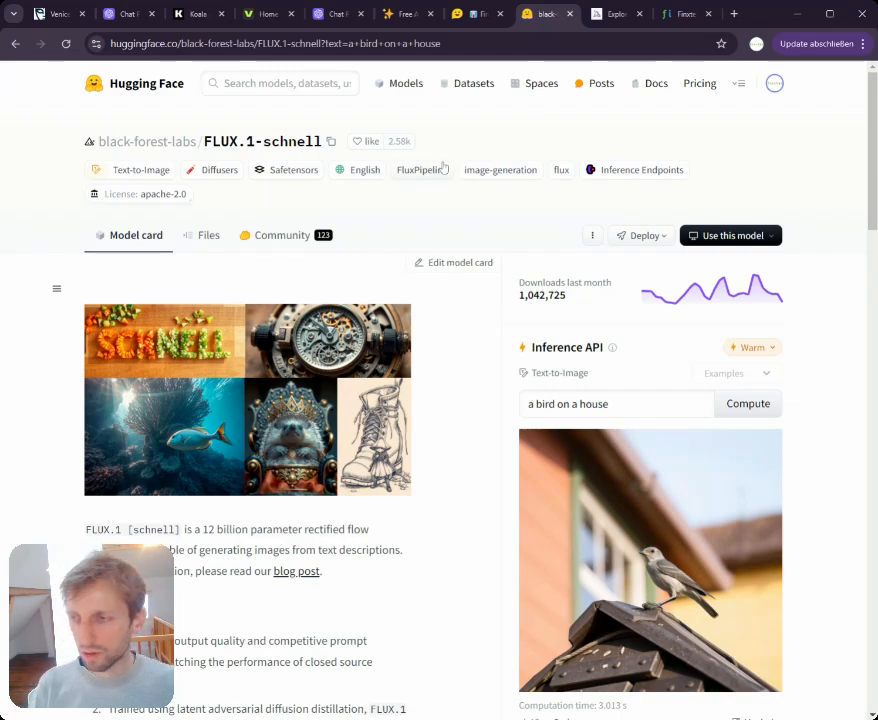
click(478, 13)
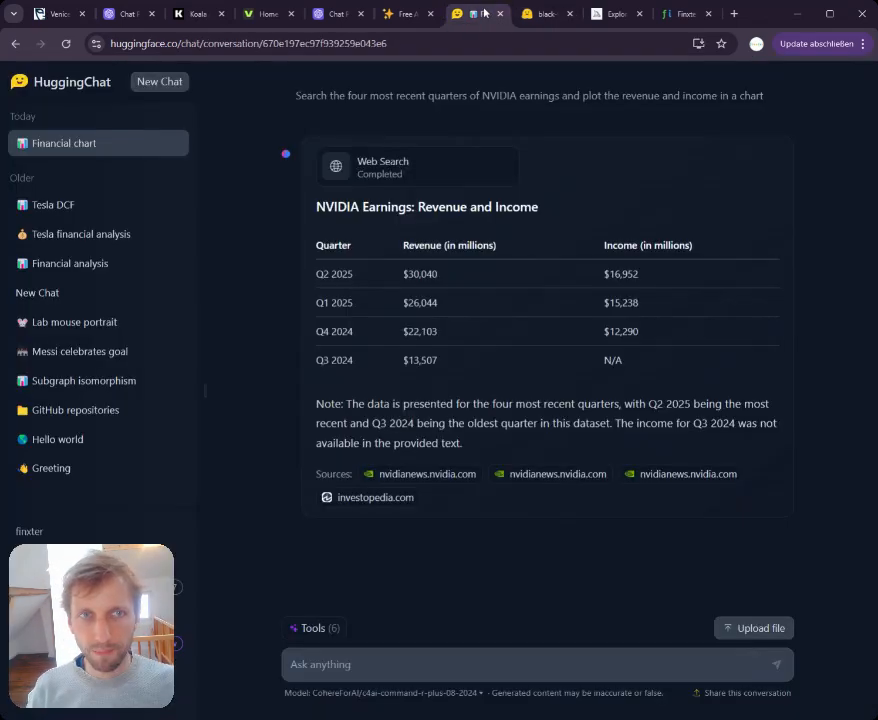
mouse_move(100, 137)
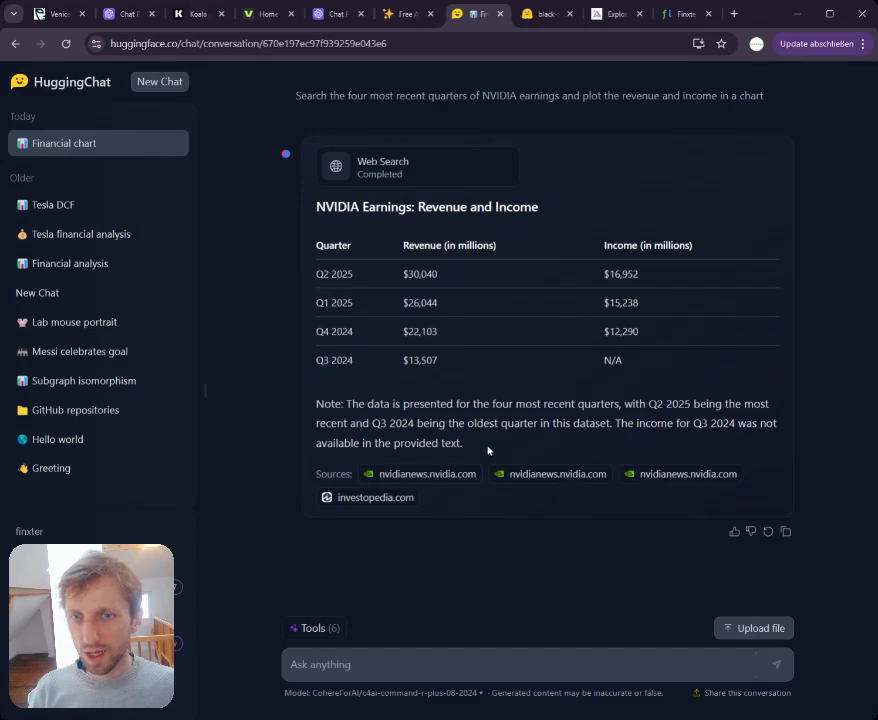
mouse_move(471, 558)
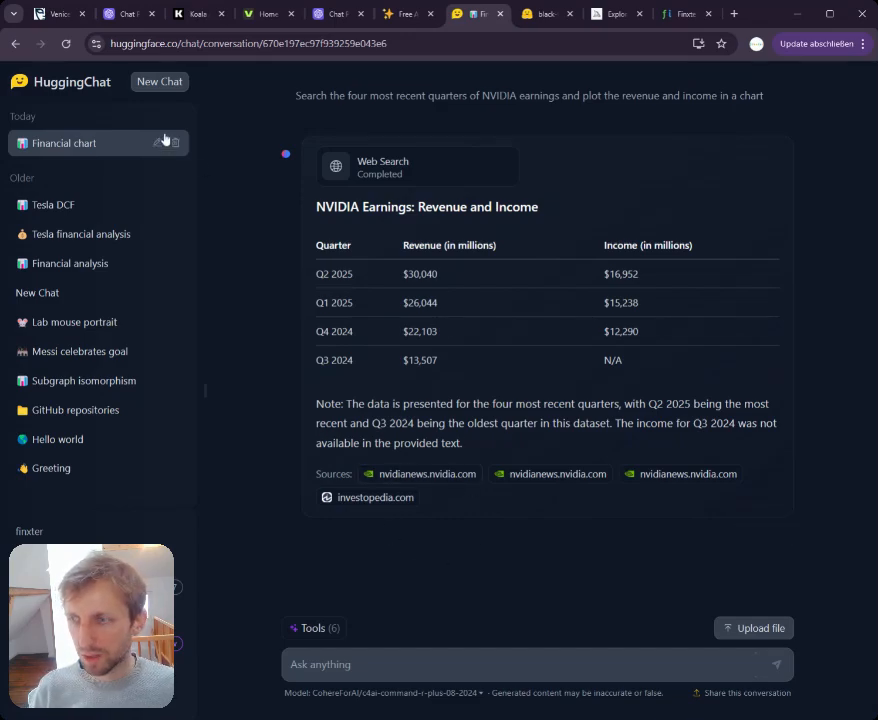
mouse_move(332, 624)
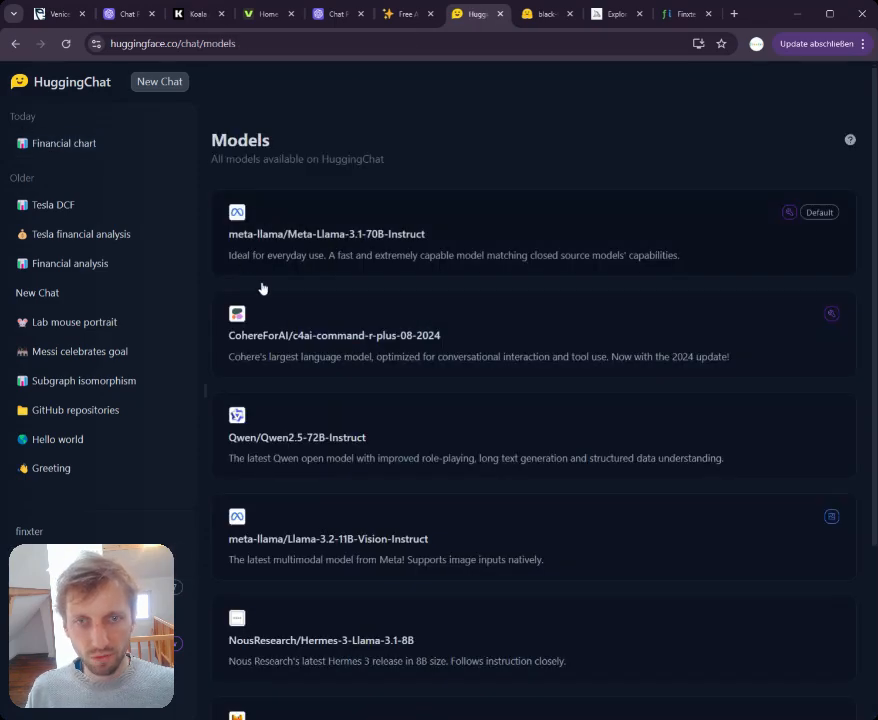
mouse_move(393, 240)
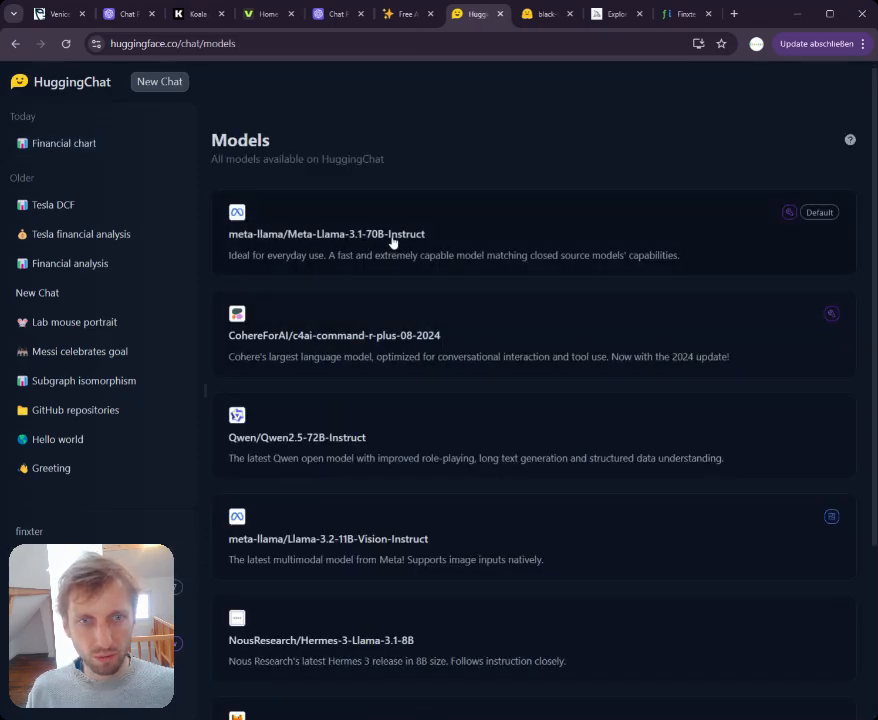
mouse_move(266, 352)
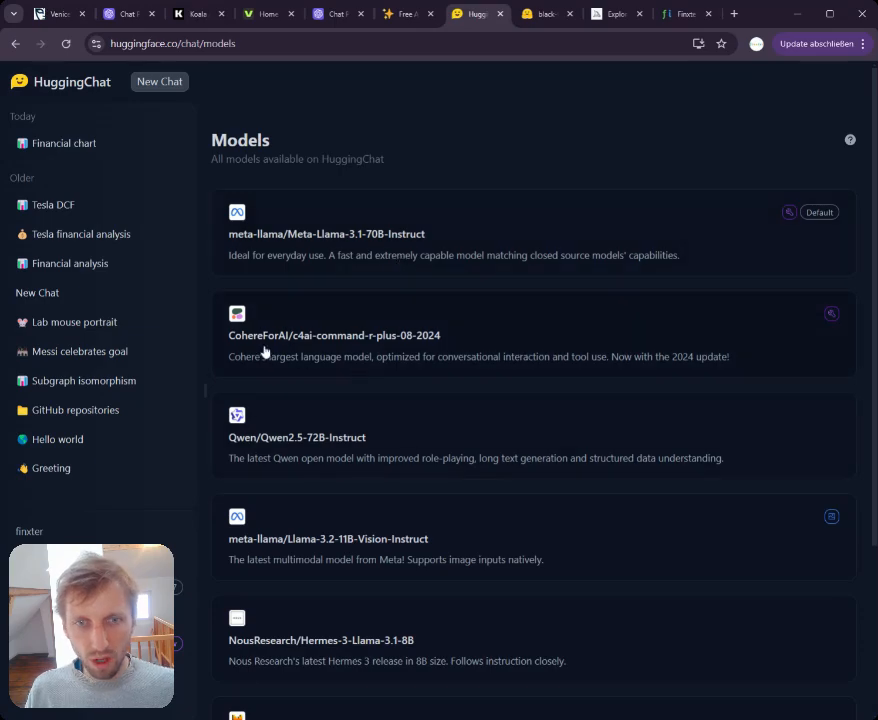
mouse_move(355, 348)
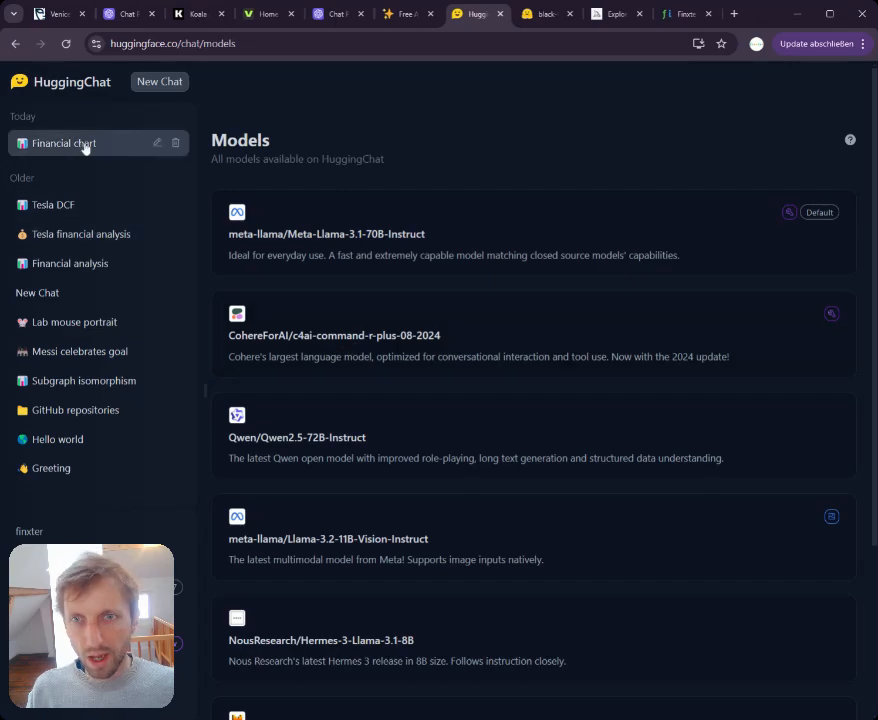
Select 'Financial chart' under Today in the HuggingChat sidebar.
click(64, 143)
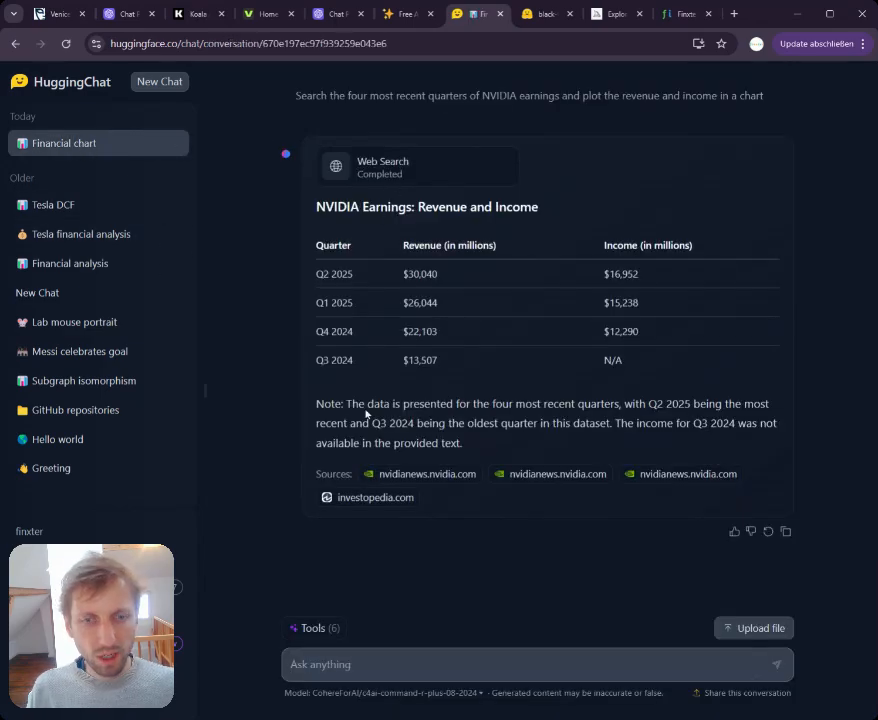
Show the list of available HuggingChat tools, then click between browser tabs.
click(313, 628)
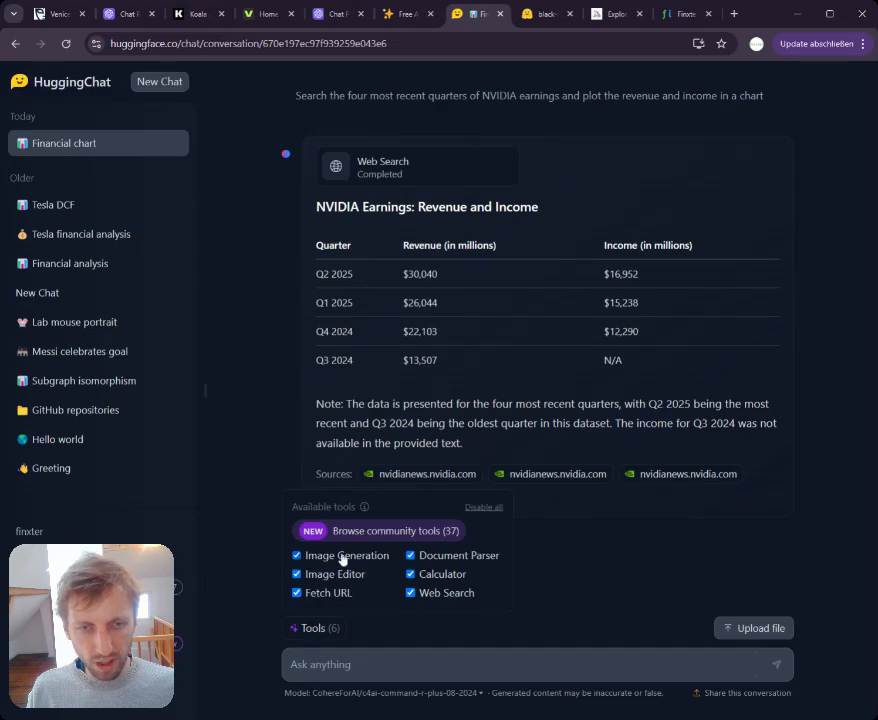
mouse_move(370, 590)
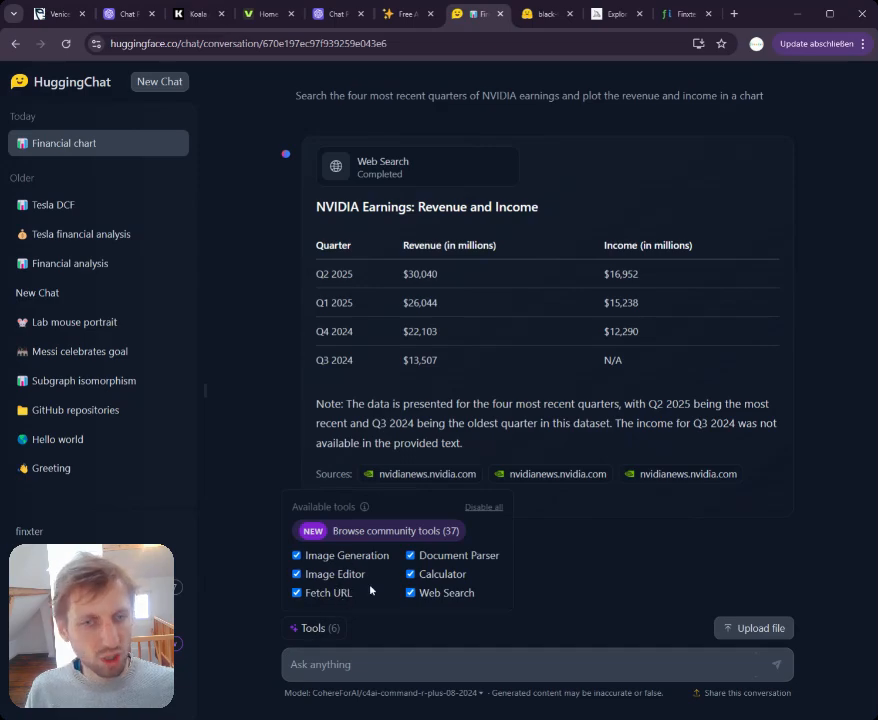
mouse_move(450, 600)
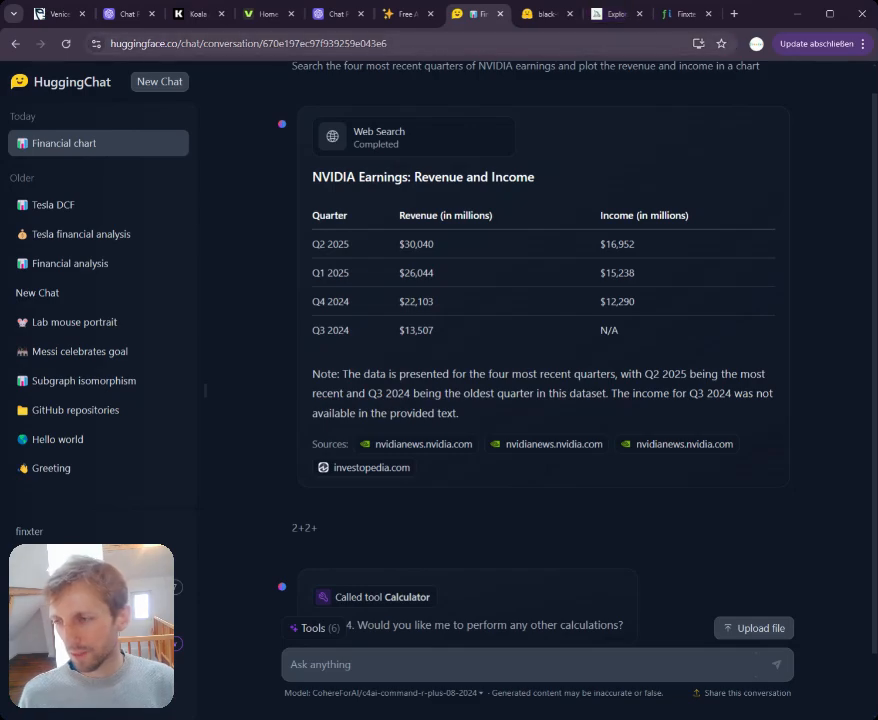
click(610, 13)
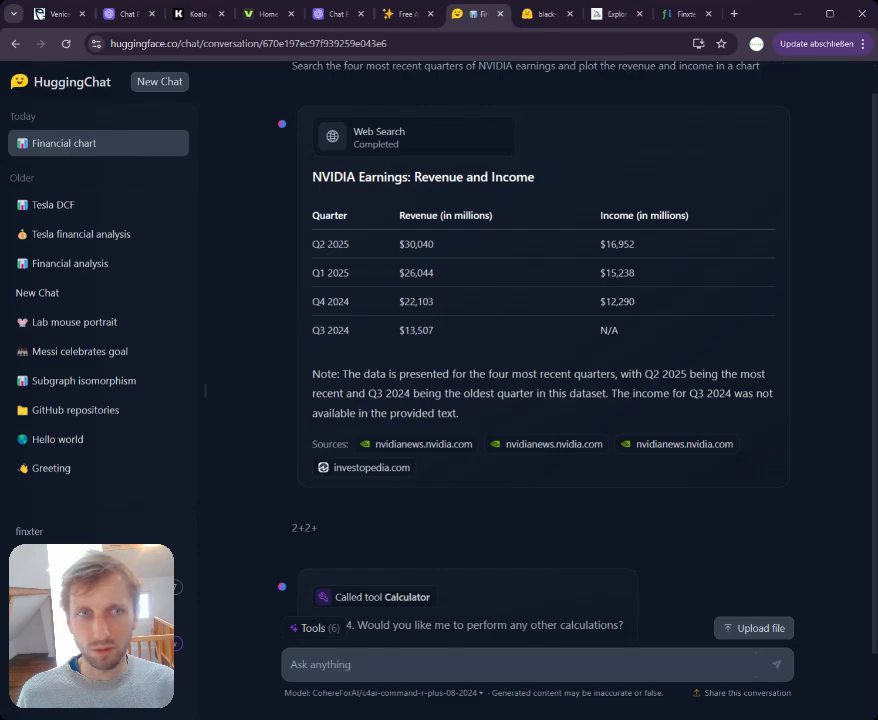
click(615, 13)
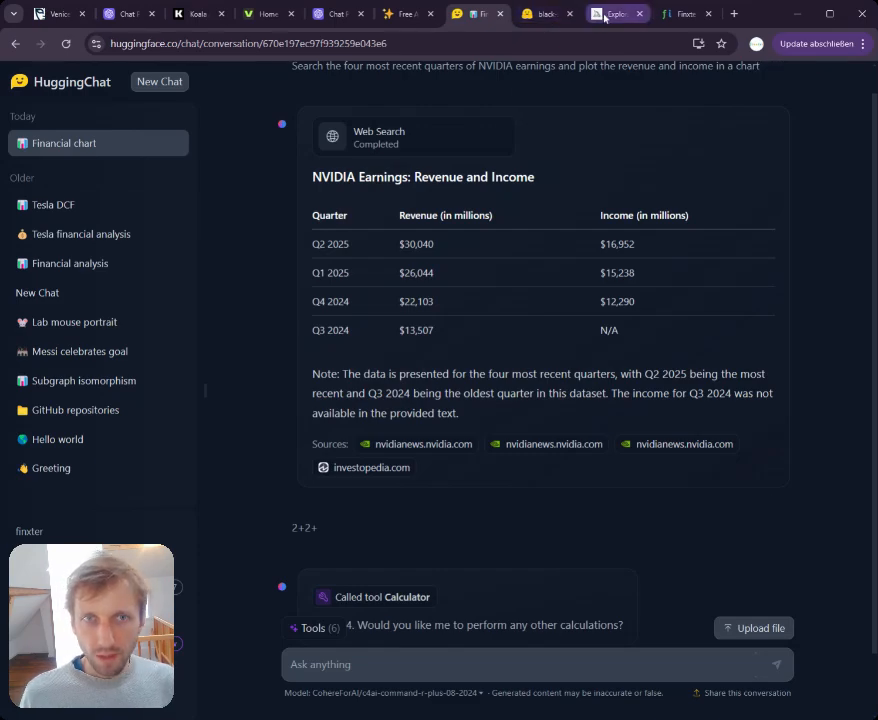
Switch to Midjourney Explore, view the axolotl family image, then close it to the Random gallery.
click(614, 13)
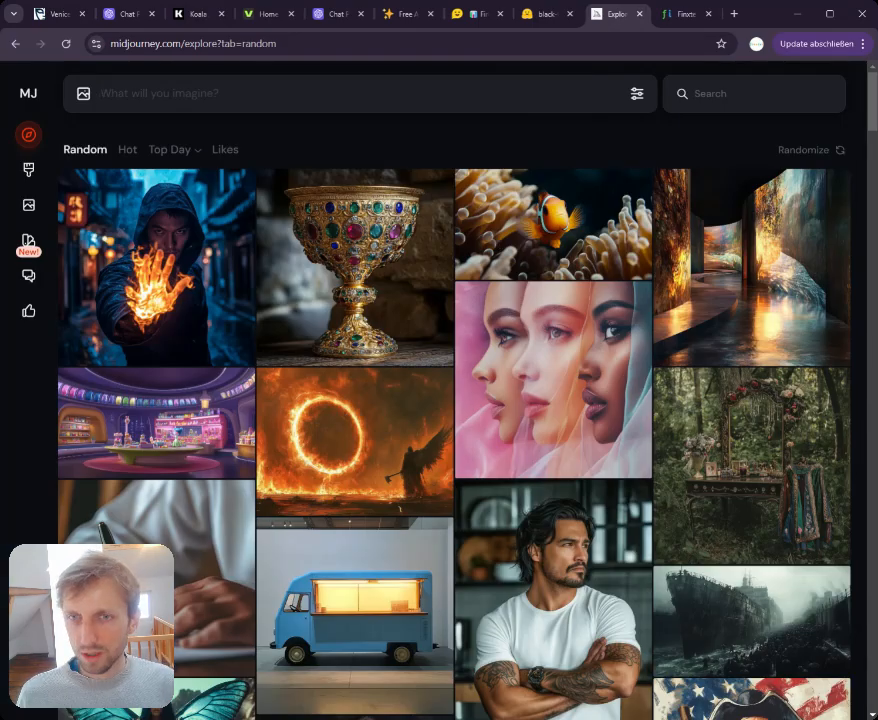
scroll(down, 3)
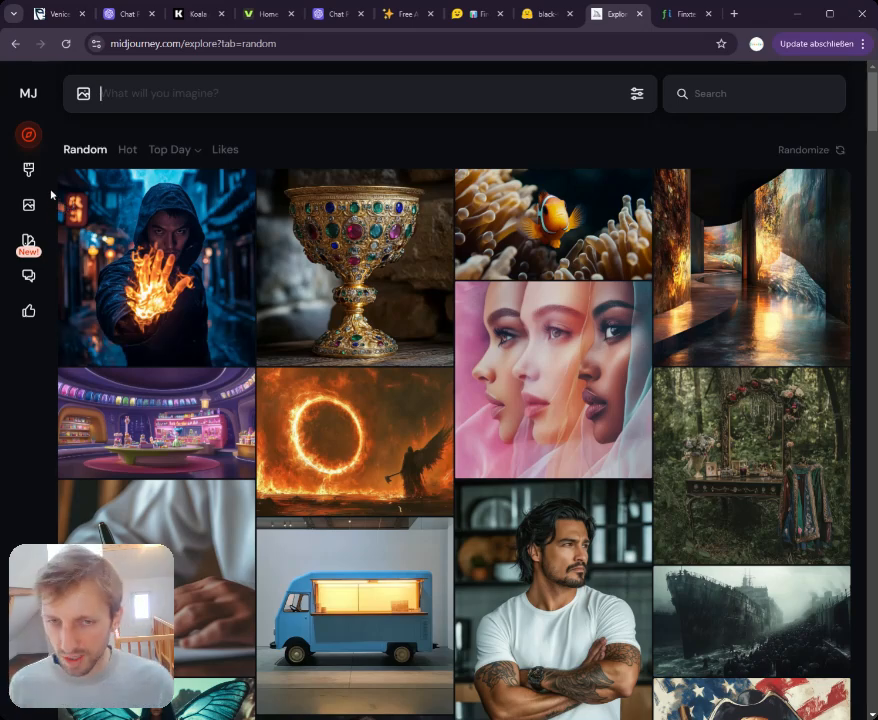
mouse_move(540, 487)
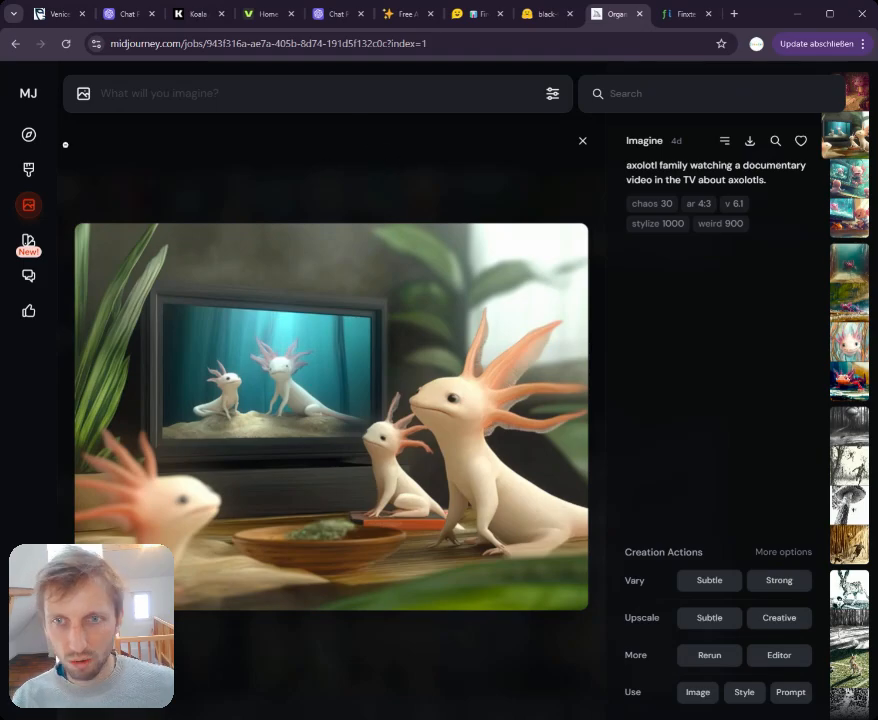
click(28, 134)
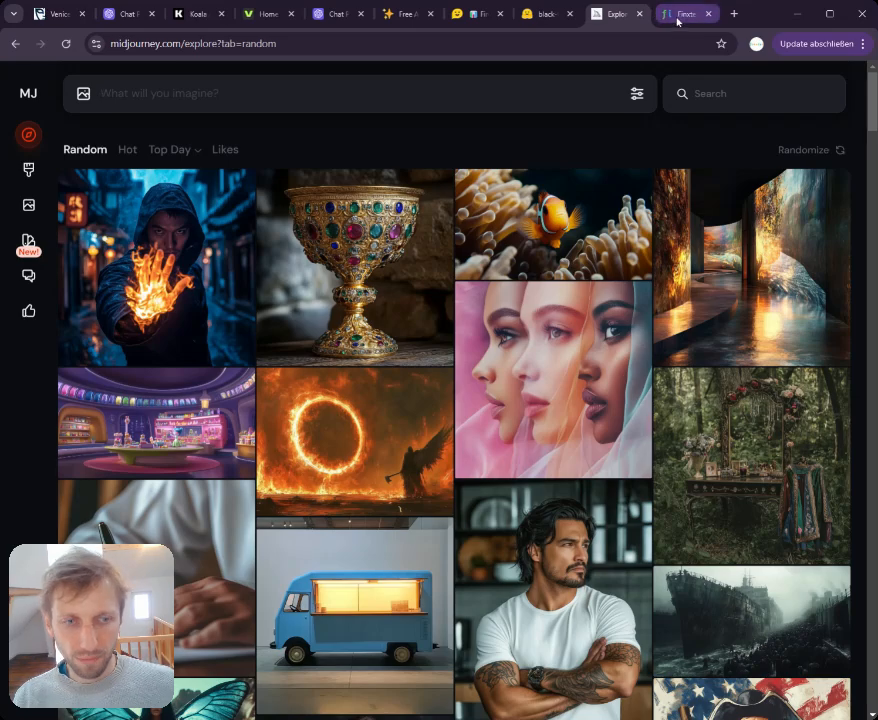
Switch to Finxter Academy and highlight the 'Become an AI Engineer From Scratch' path title.
click(683, 13)
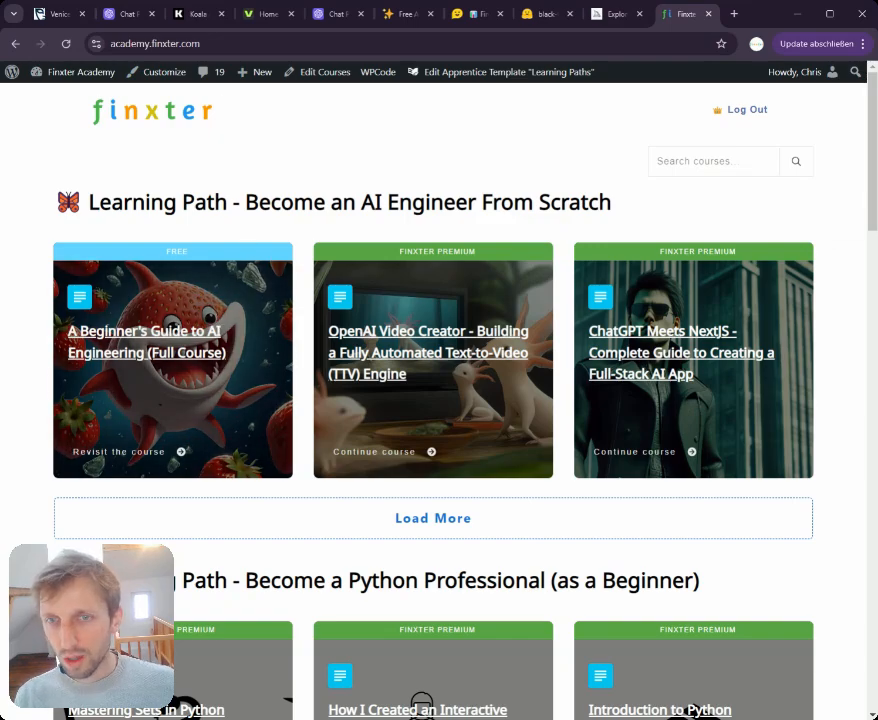
triple_click(349, 202)
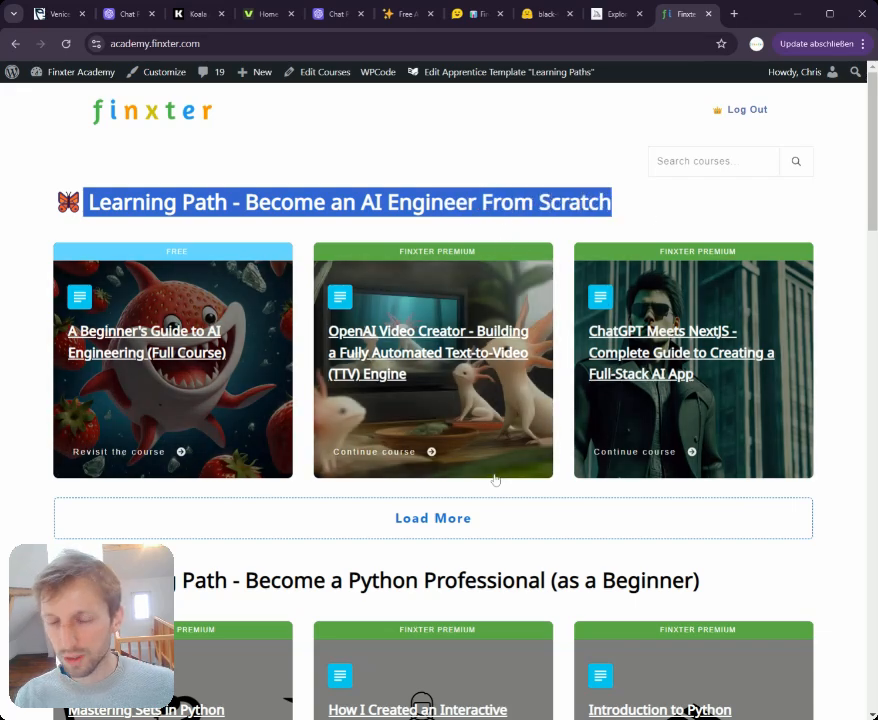
mouse_move(459, 366)
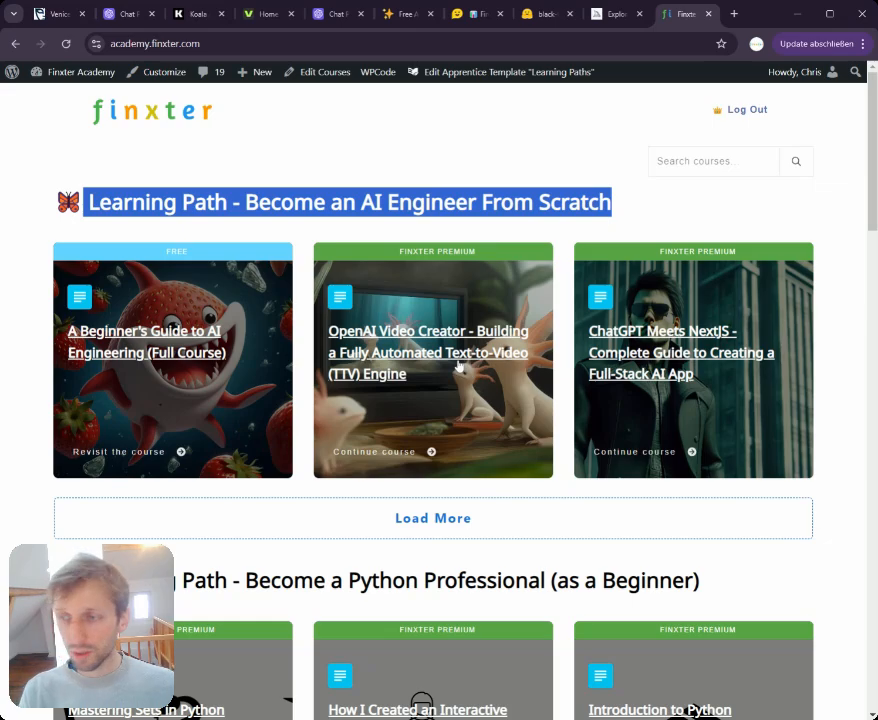
mouse_move(239, 406)
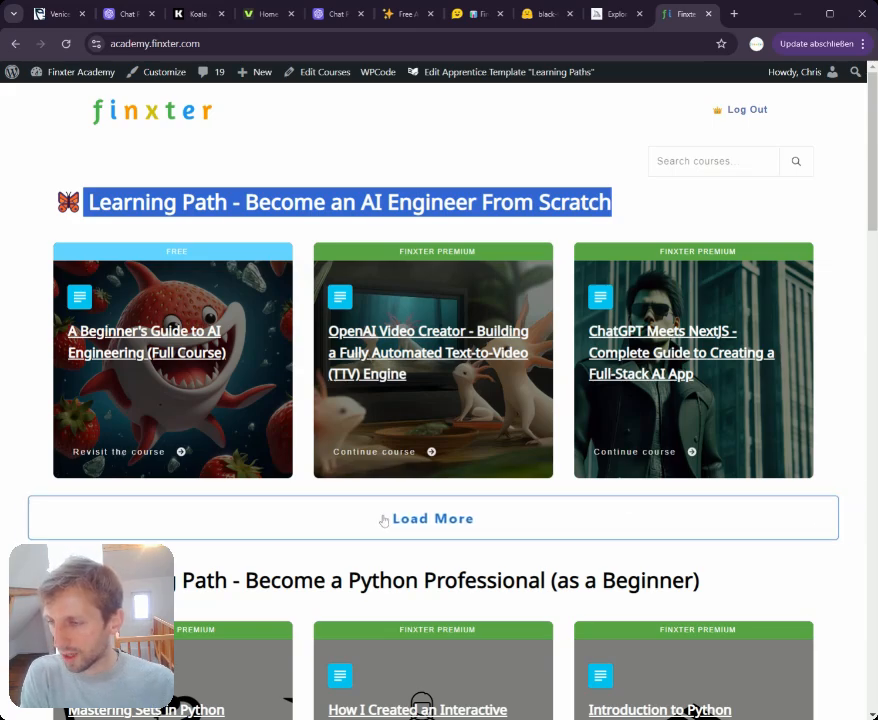
mouse_move(481, 224)
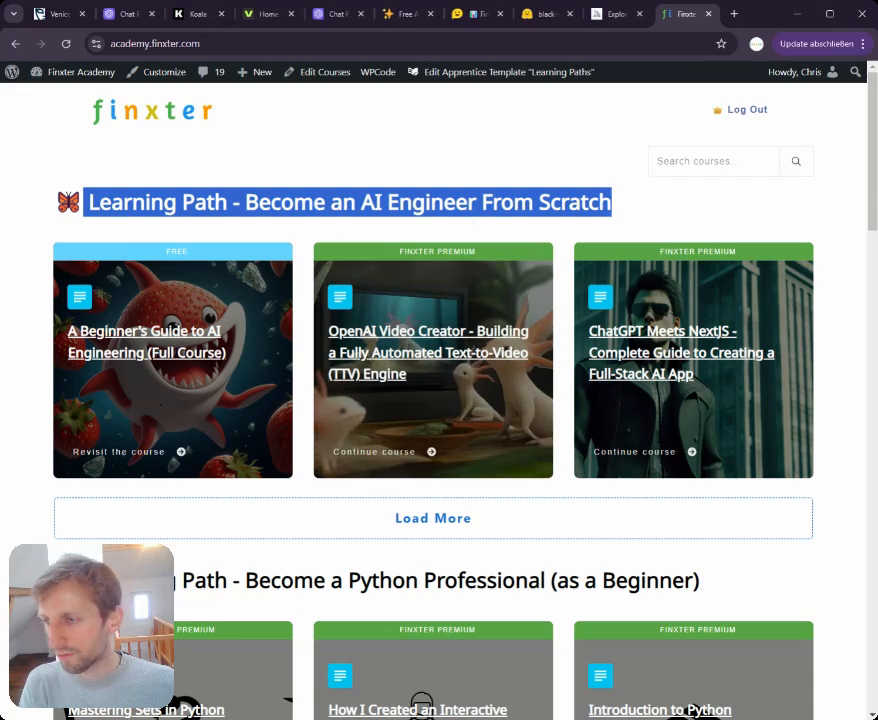
Load more AI Engineer path courses and scroll to the Hugging Face and LangGraph courses.
click(433, 518)
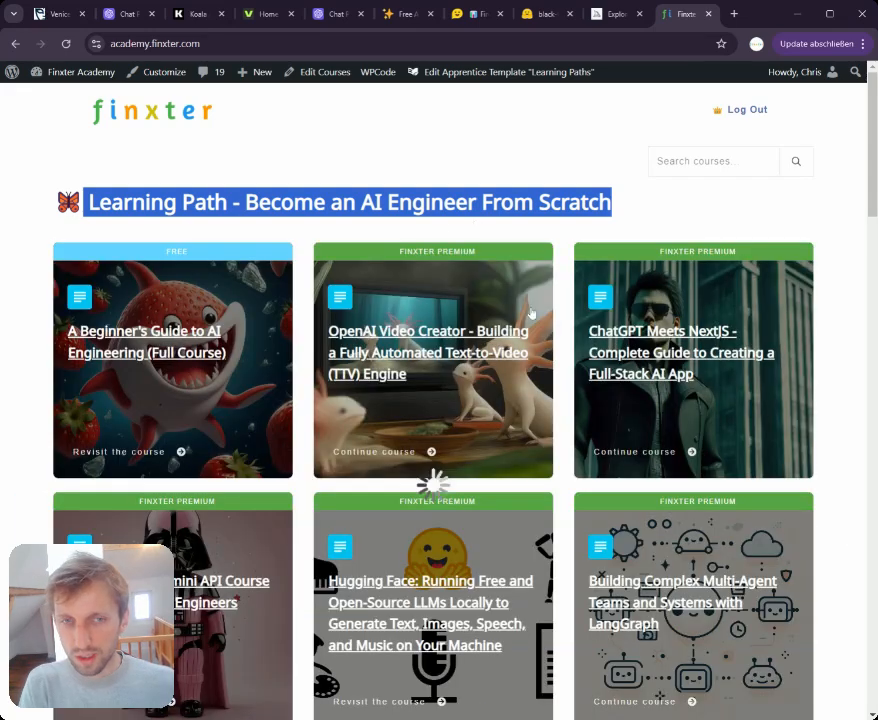
scroll(down, 3)
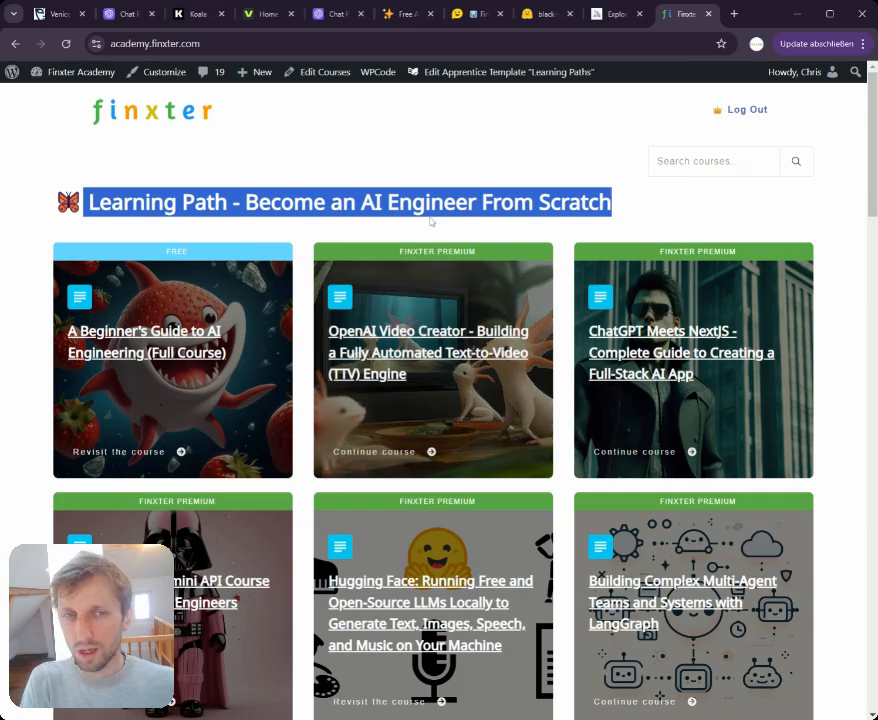
mouse_move(505, 173)
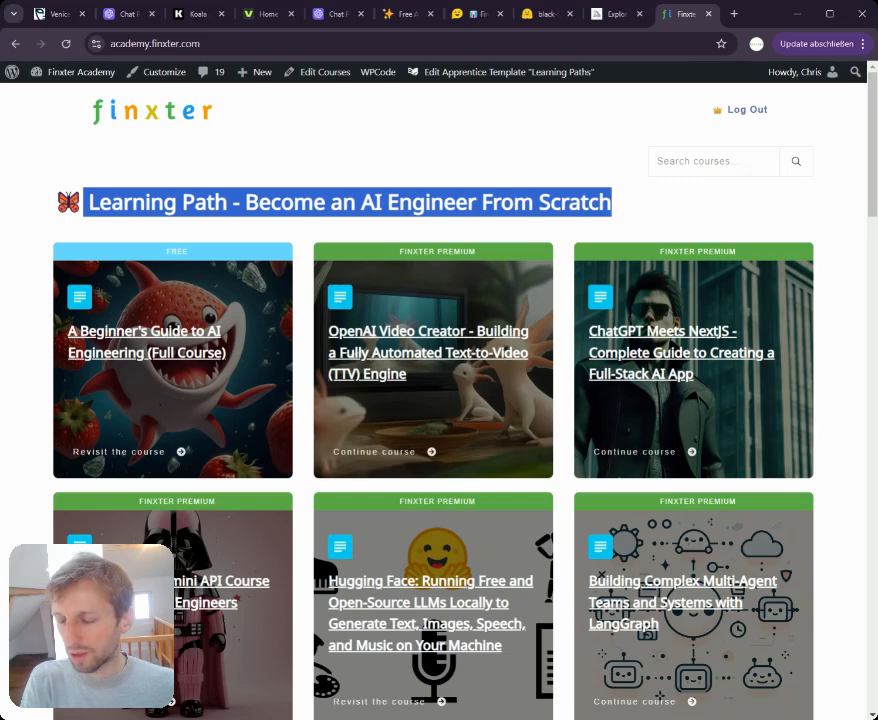
mouse_move(562, 159)
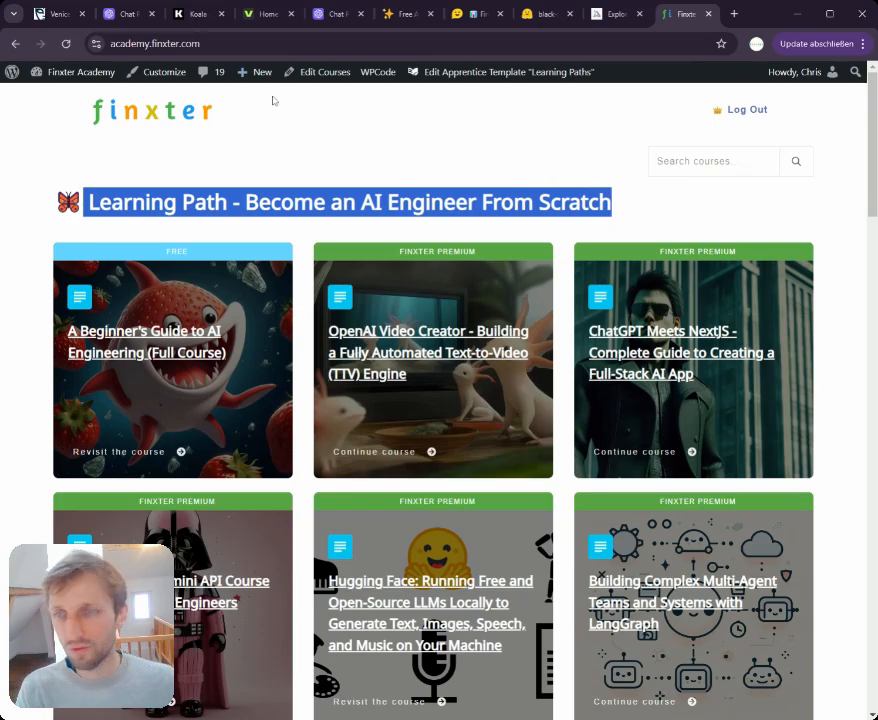
mouse_move(599, 230)
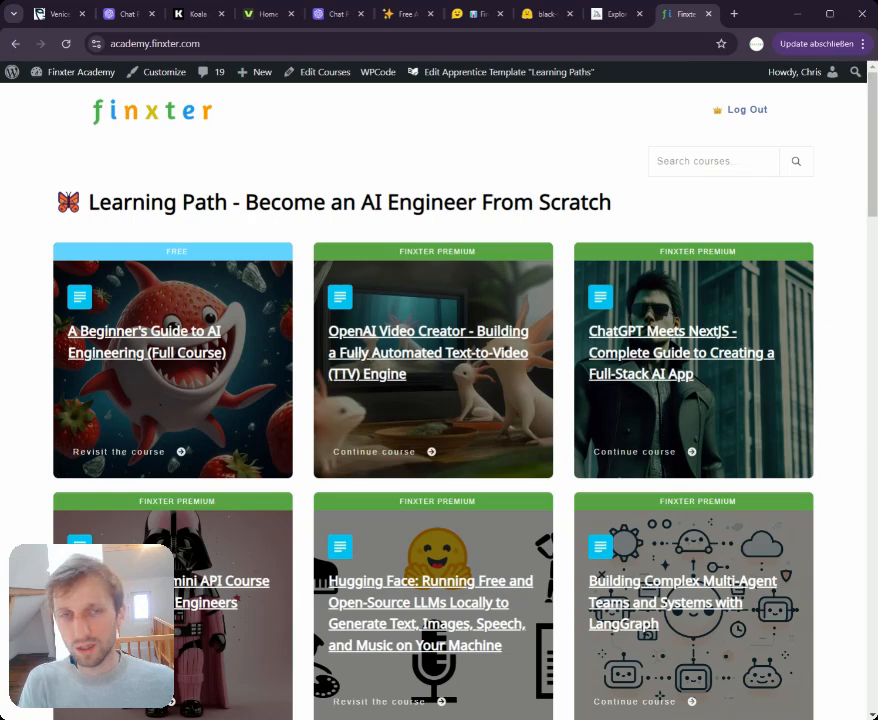
mouse_move(347, 189)
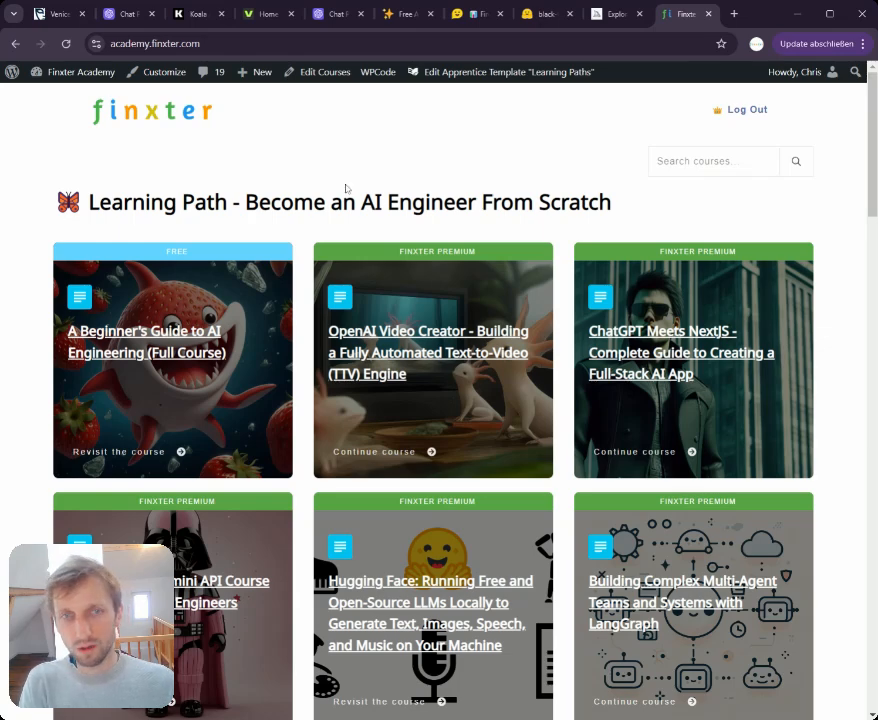